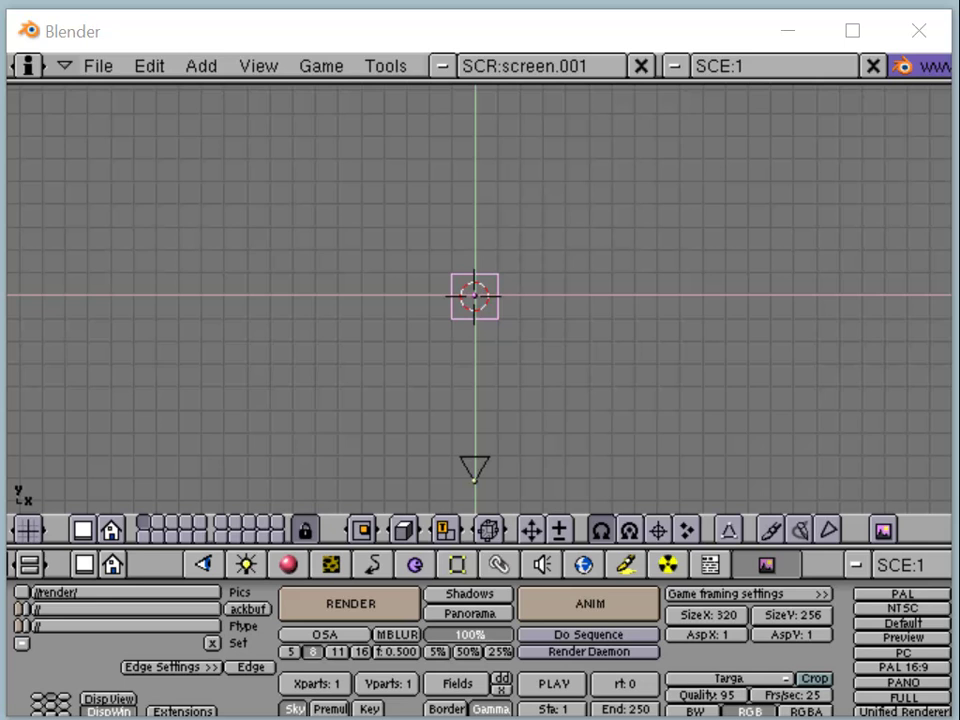
{"action": "mouse_move", "coordinate": [736, 520]}
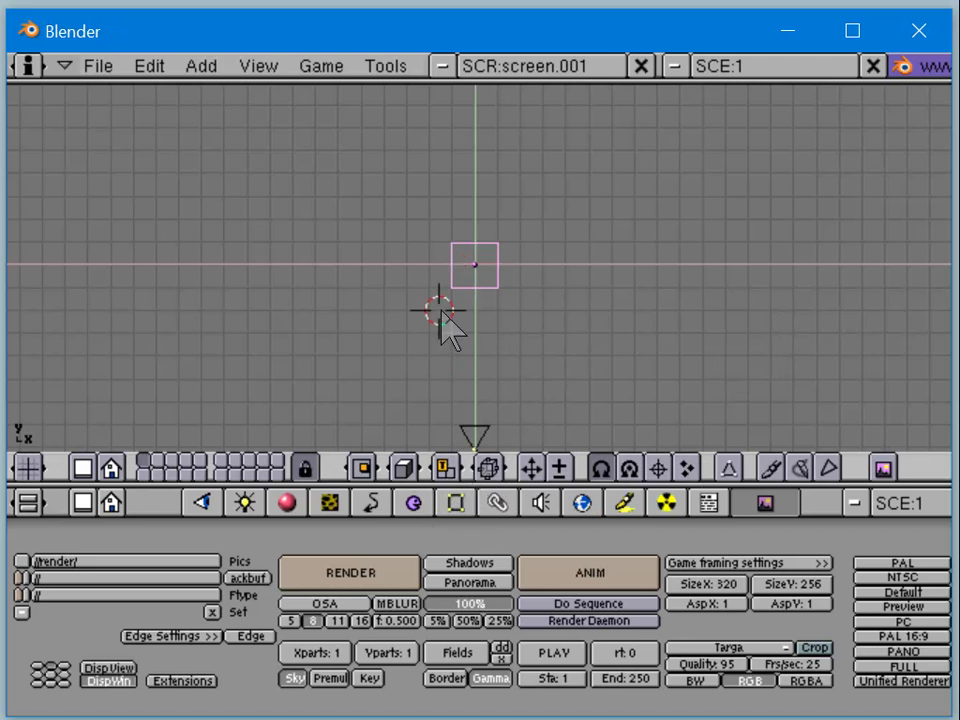
{"action": "mouse_move", "coordinate": [96, 66]}
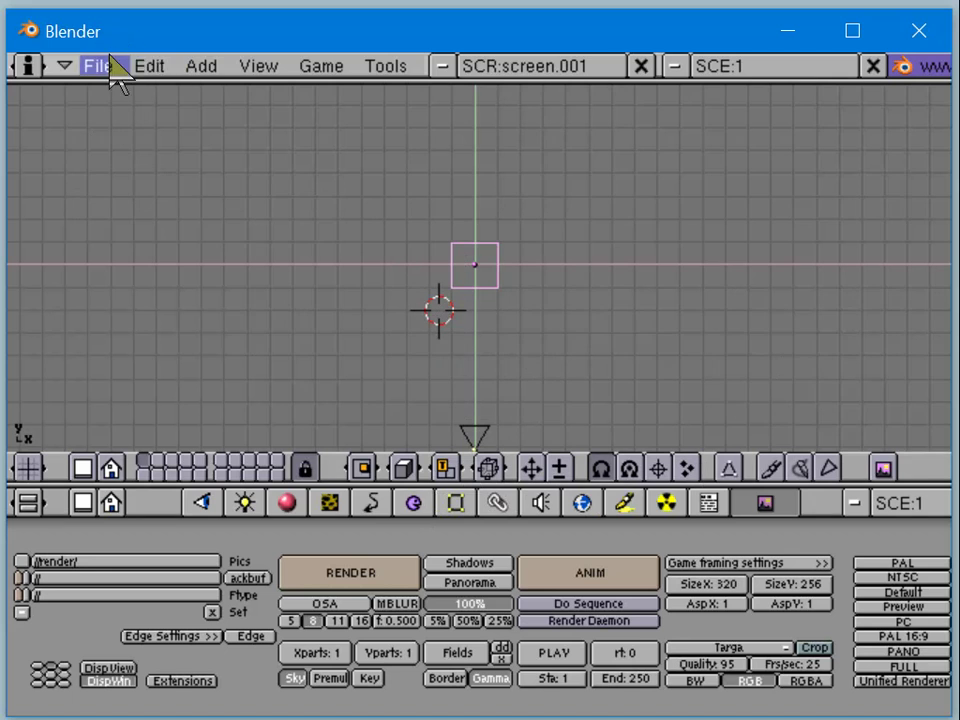
Load ipocrap.blend through File > Open, scrolling the file browser to find it
{"action": "left_click", "coordinate": [96, 64]}
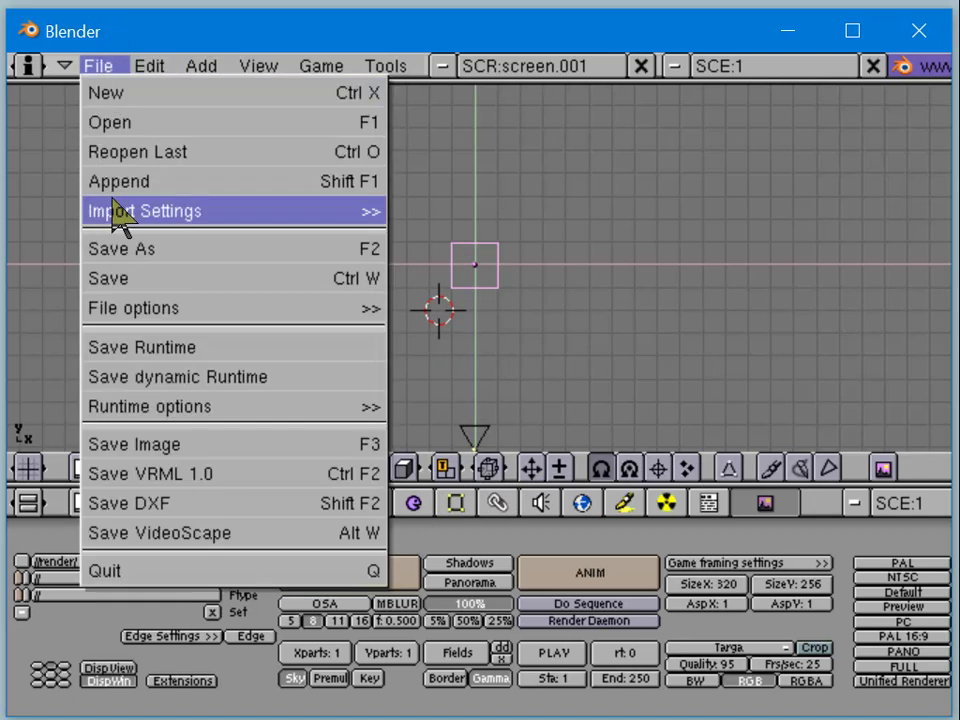
{"action": "left_click", "coordinate": [108, 122]}
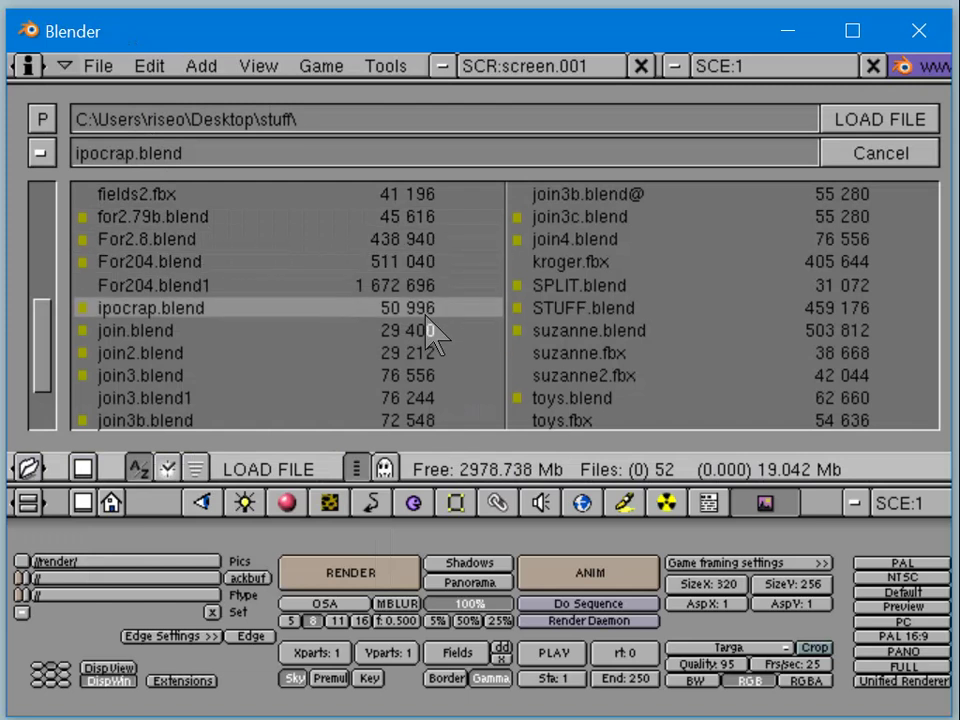
{"action": "scroll", "scroll_direction": "down", "scroll_amount": 3}
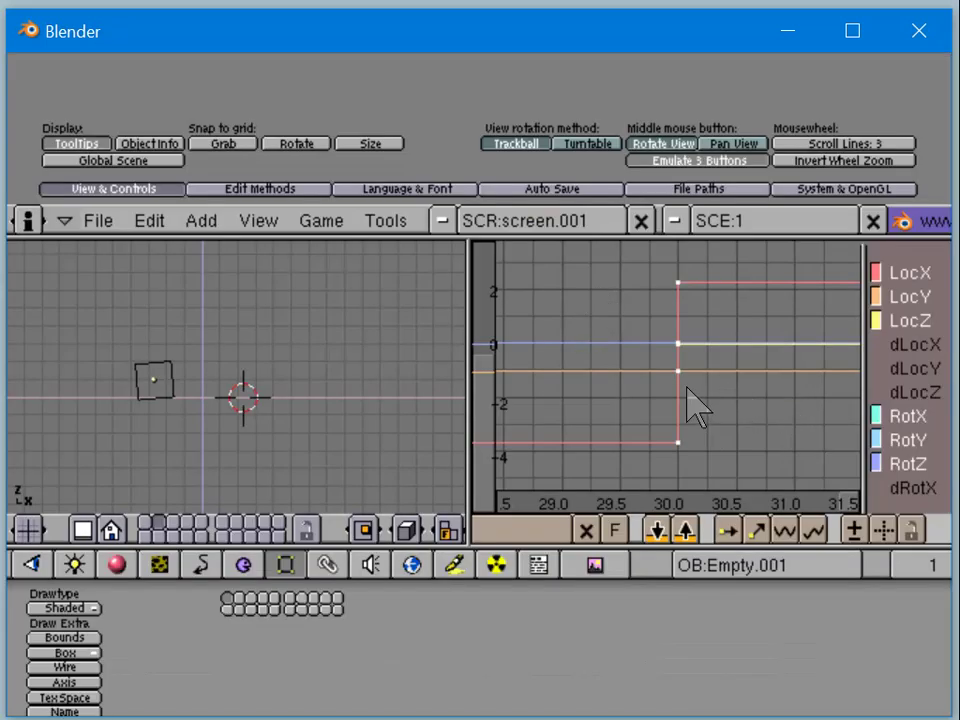
Switch the empty's IPO curves to Constant interpolation via the Ipo Type menu
{"action": "left_click", "coordinate": [696, 400]}
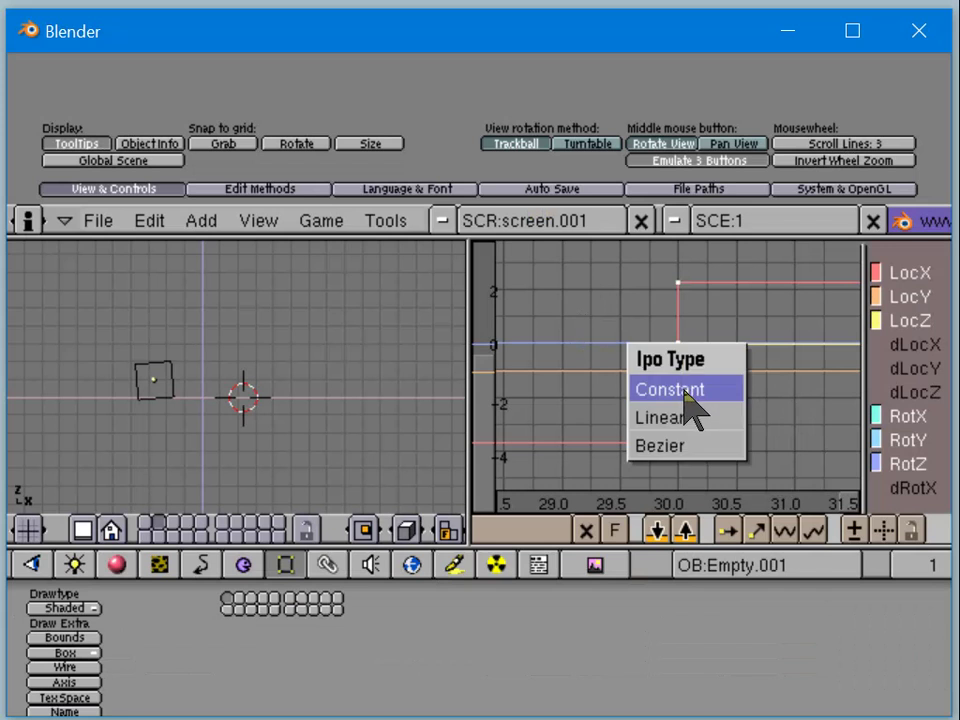
{"action": "left_click", "coordinate": [668, 388]}
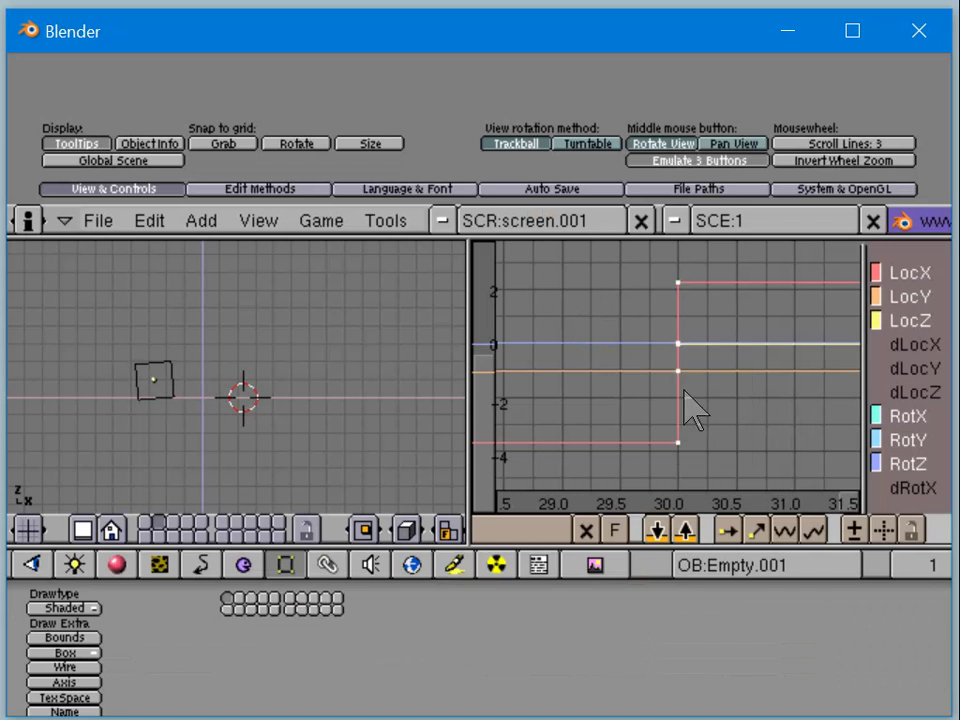
{"action": "mouse_move", "coordinate": [680, 444]}
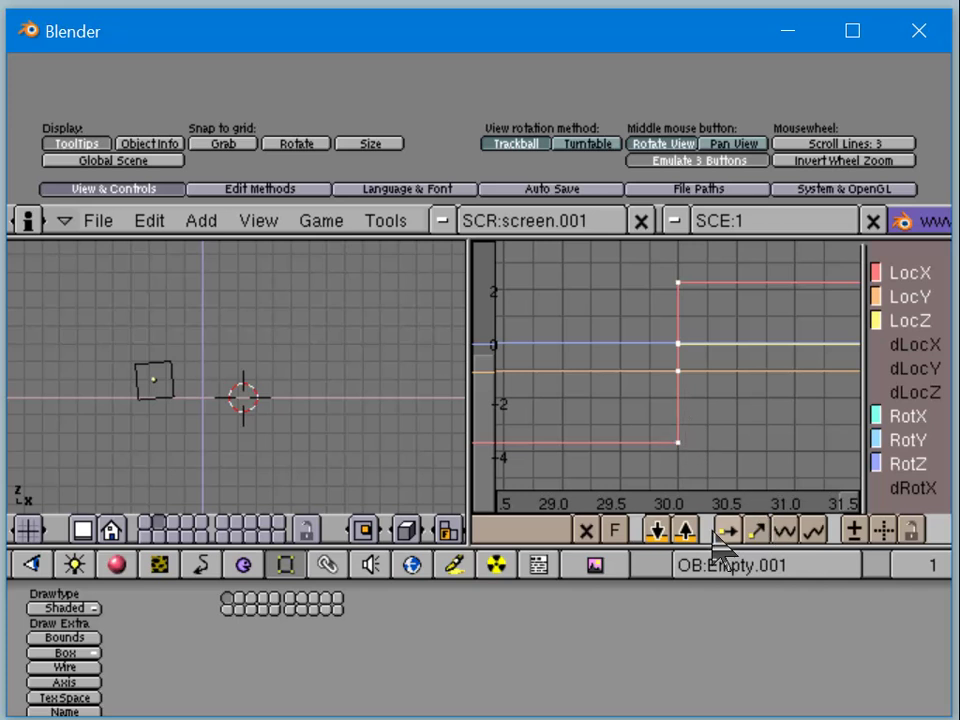
{"action": "mouse_move", "coordinate": [816, 530]}
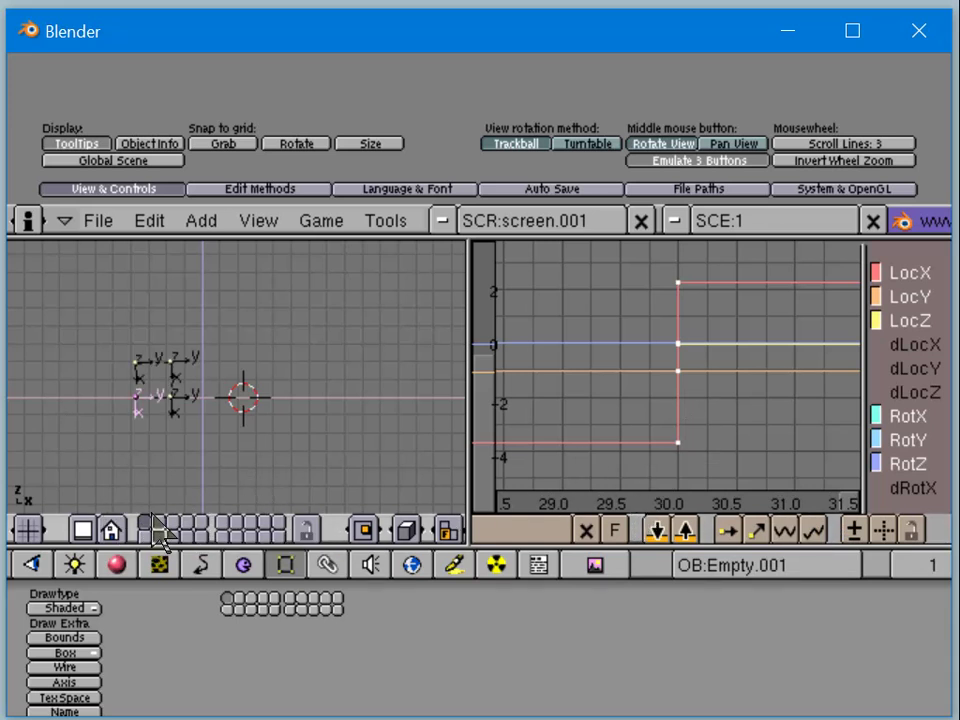
{"action": "mouse_move", "coordinate": [656, 404]}
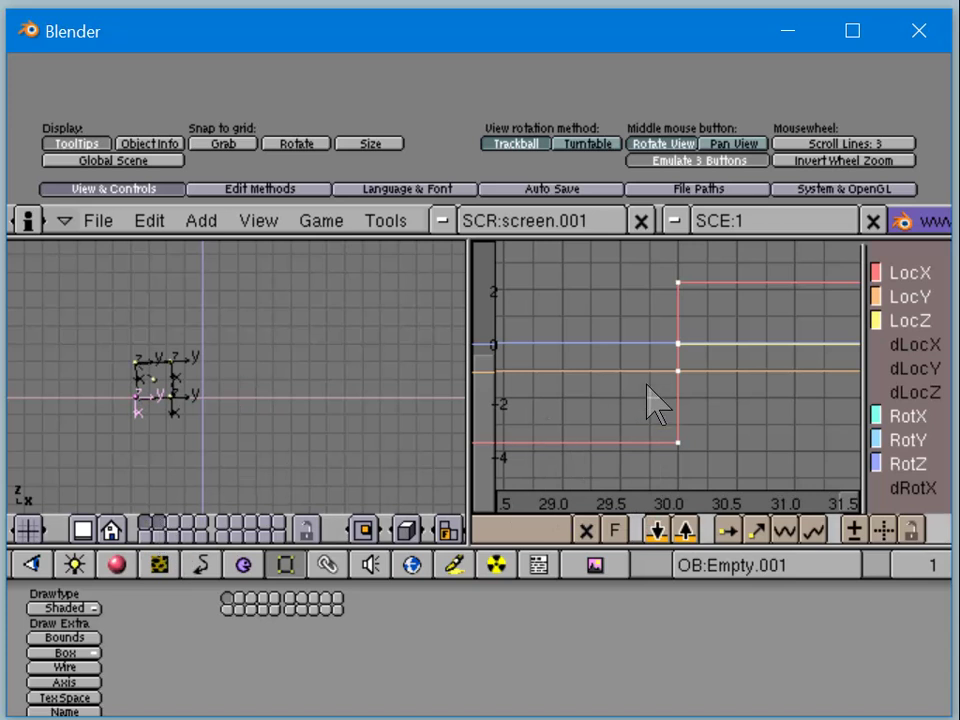
{"action": "mouse_move", "coordinate": [856, 570]}
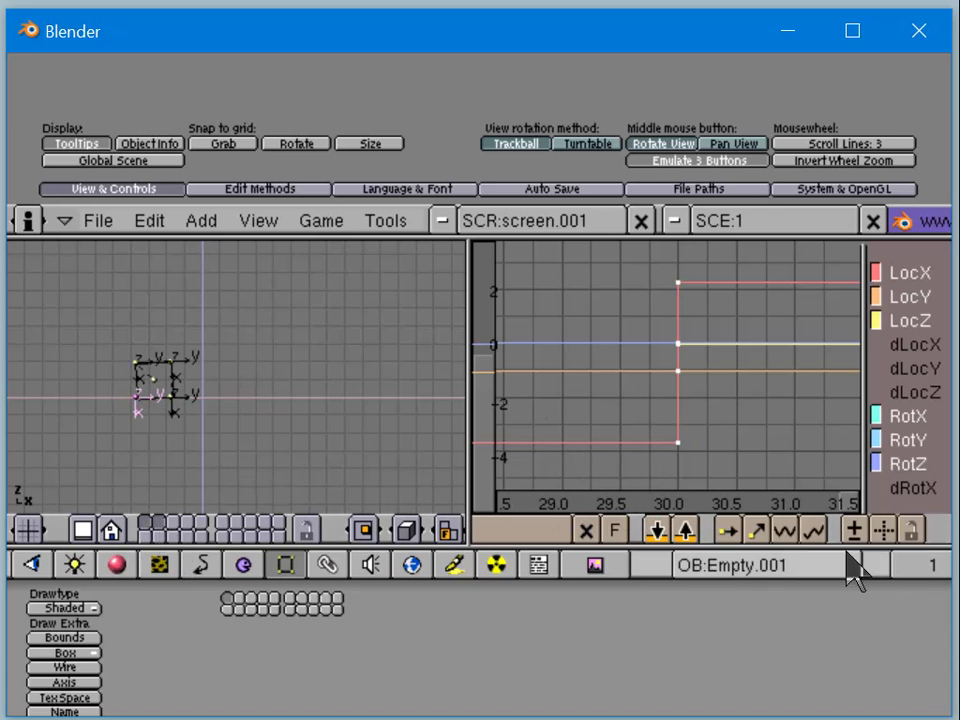
{"action": "mouse_move", "coordinate": [812, 530]}
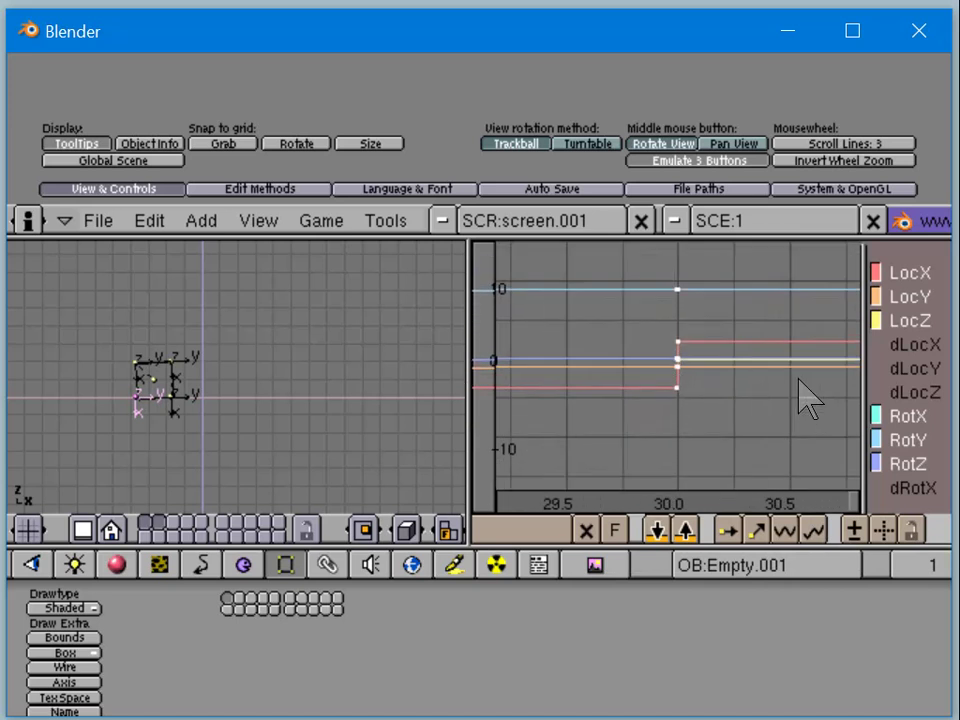
{"action": "mouse_move", "coordinate": [584, 414]}
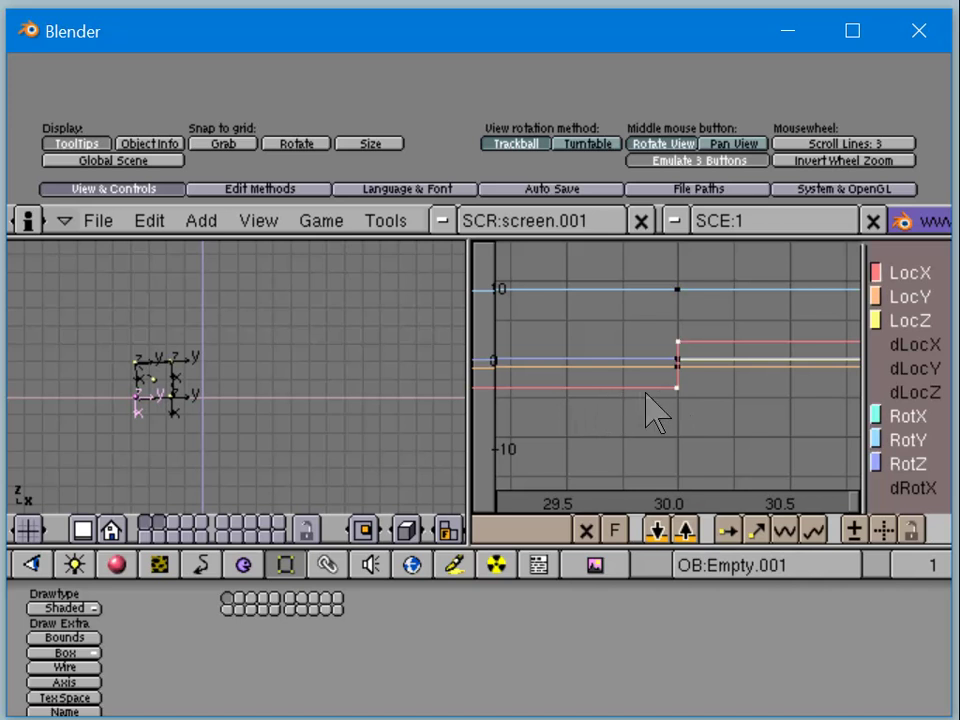
{"action": "mouse_move", "coordinate": [682, 418]}
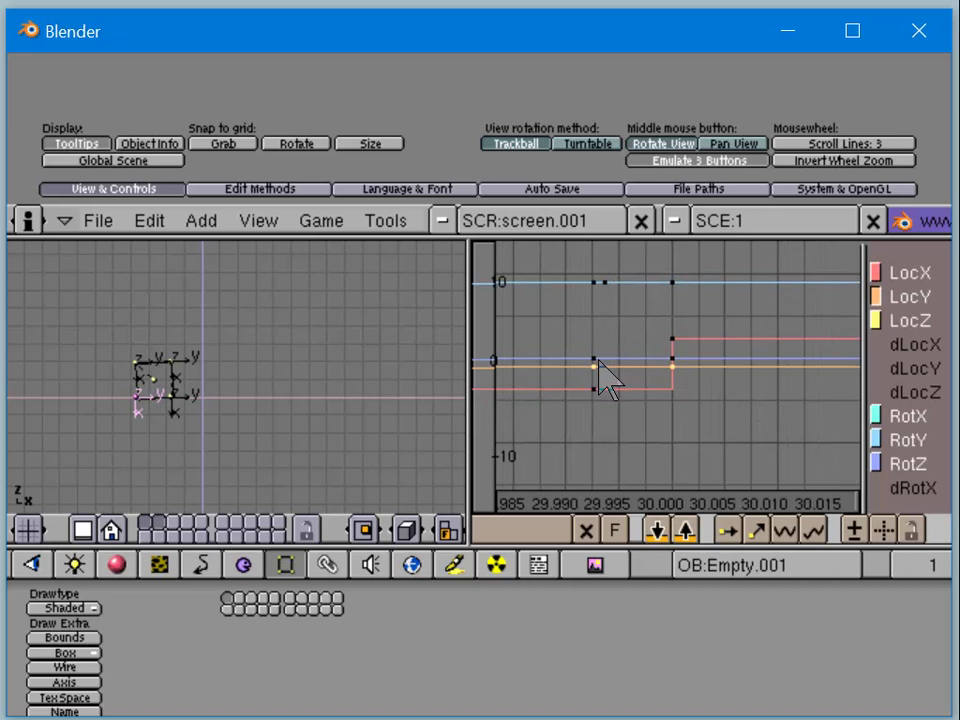
{"action": "mouse_move", "coordinate": [620, 344]}
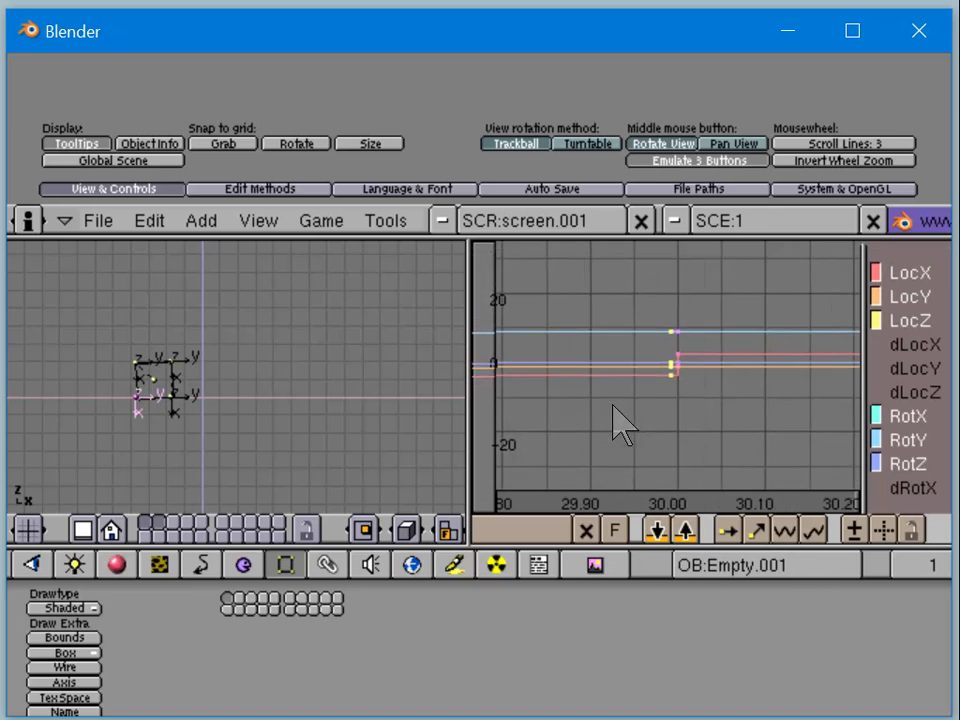
{"action": "mouse_move", "coordinate": [680, 404]}
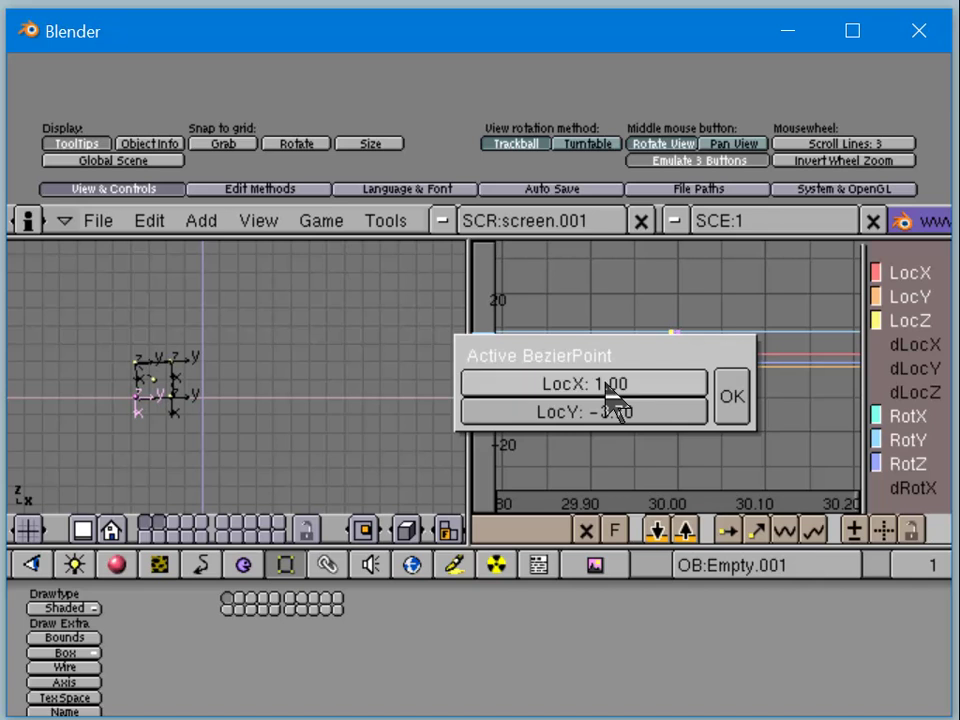
{"action": "left_click", "coordinate": [732, 396]}
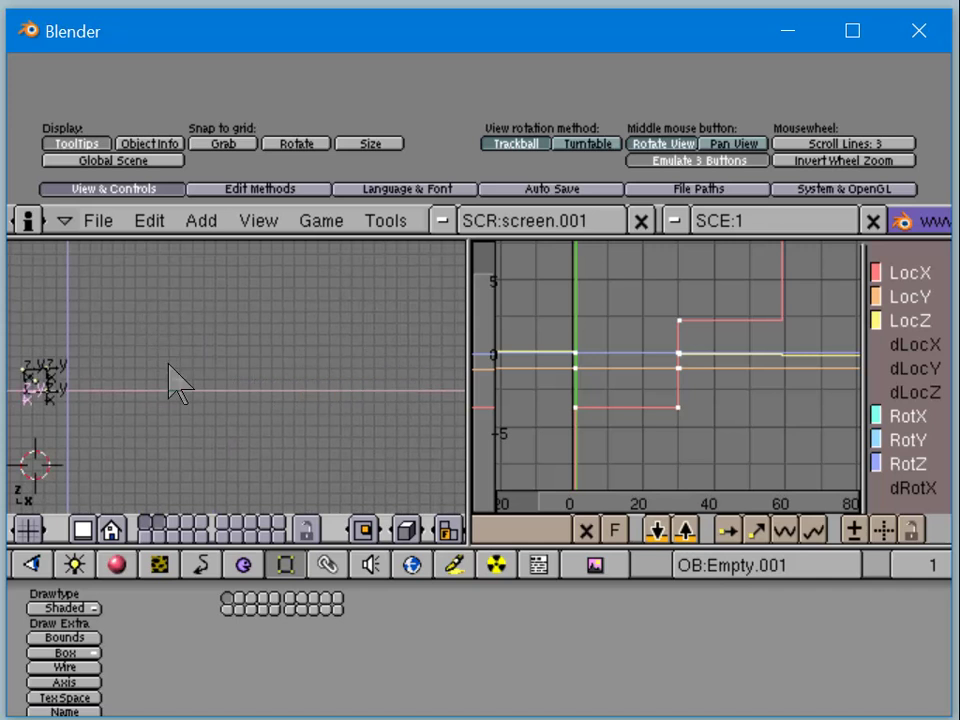
{"action": "mouse_move", "coordinate": [584, 464]}
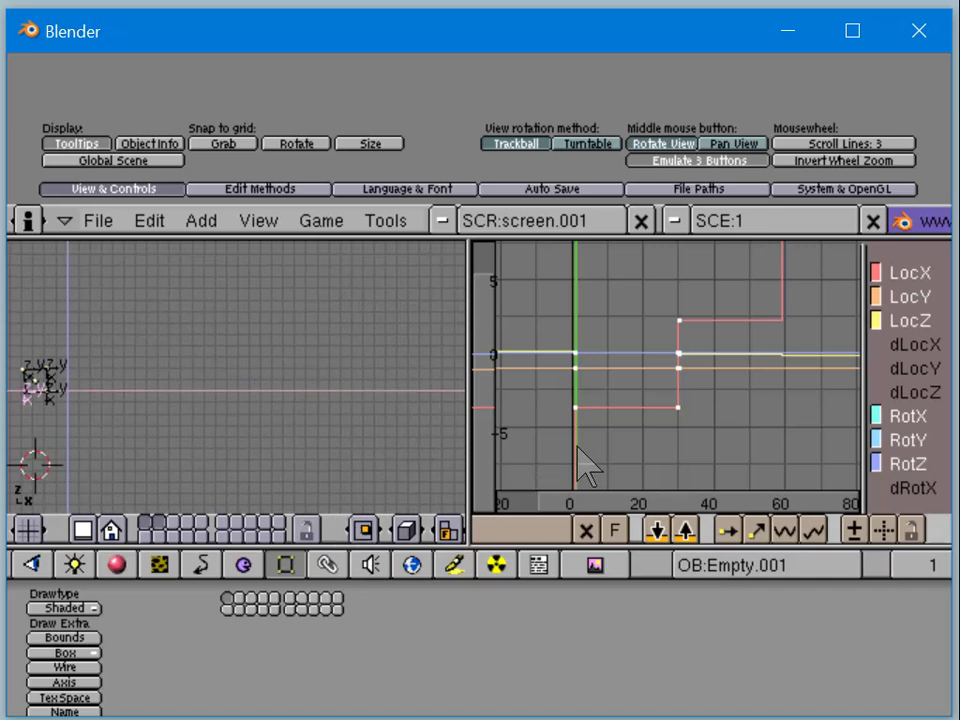
{"action": "mouse_move", "coordinate": [684, 420]}
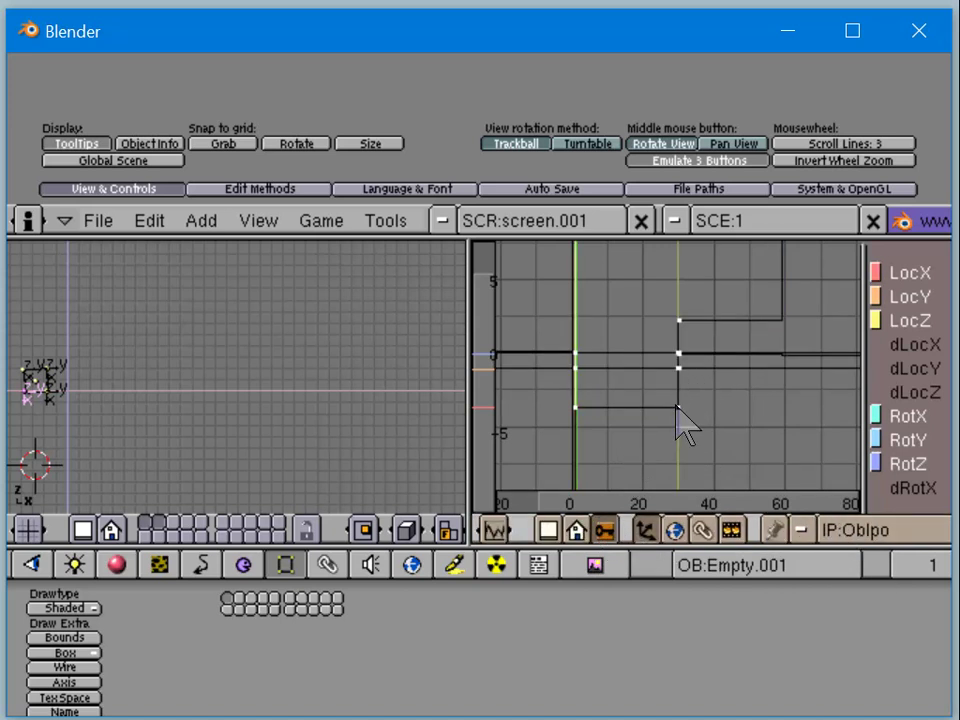
{"action": "mouse_move", "coordinate": [570, 436]}
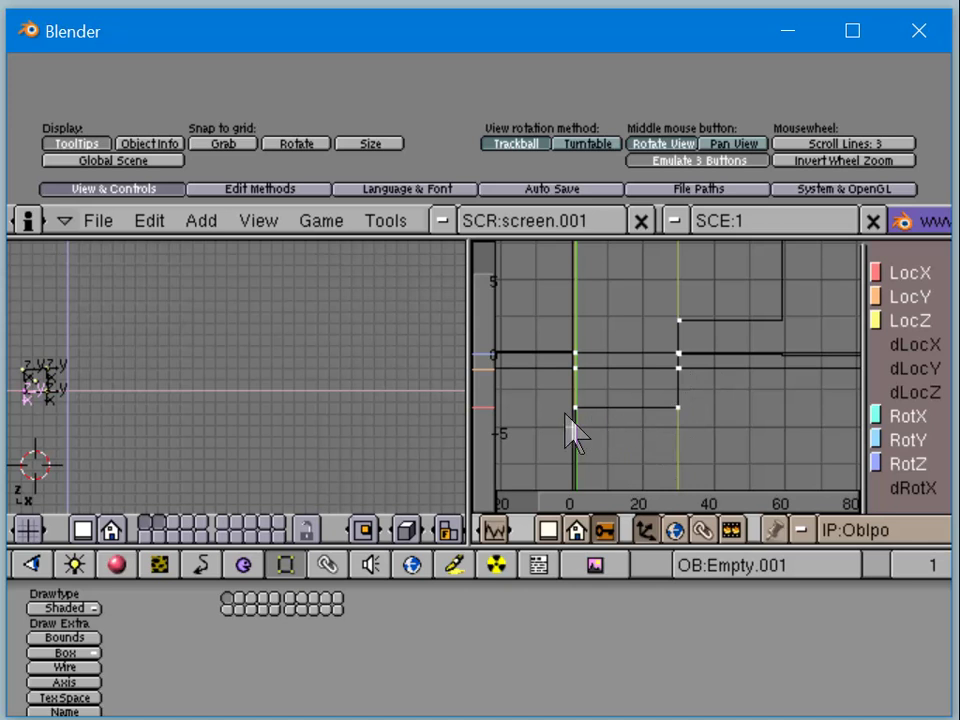
{"action": "mouse_move", "coordinate": [604, 456]}
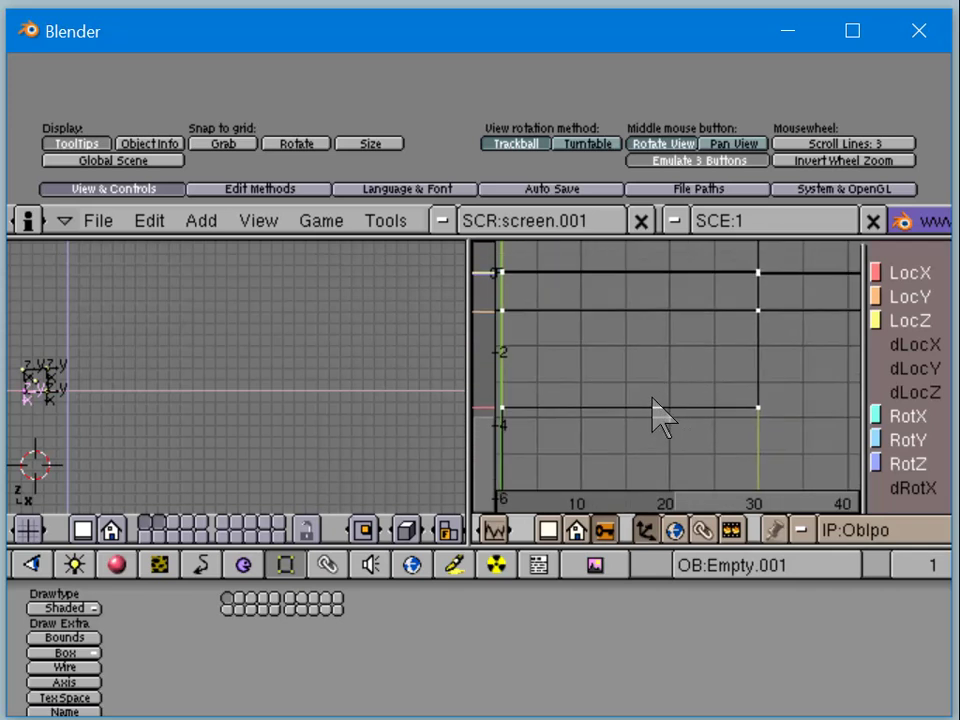
{"action": "mouse_move", "coordinate": [656, 430]}
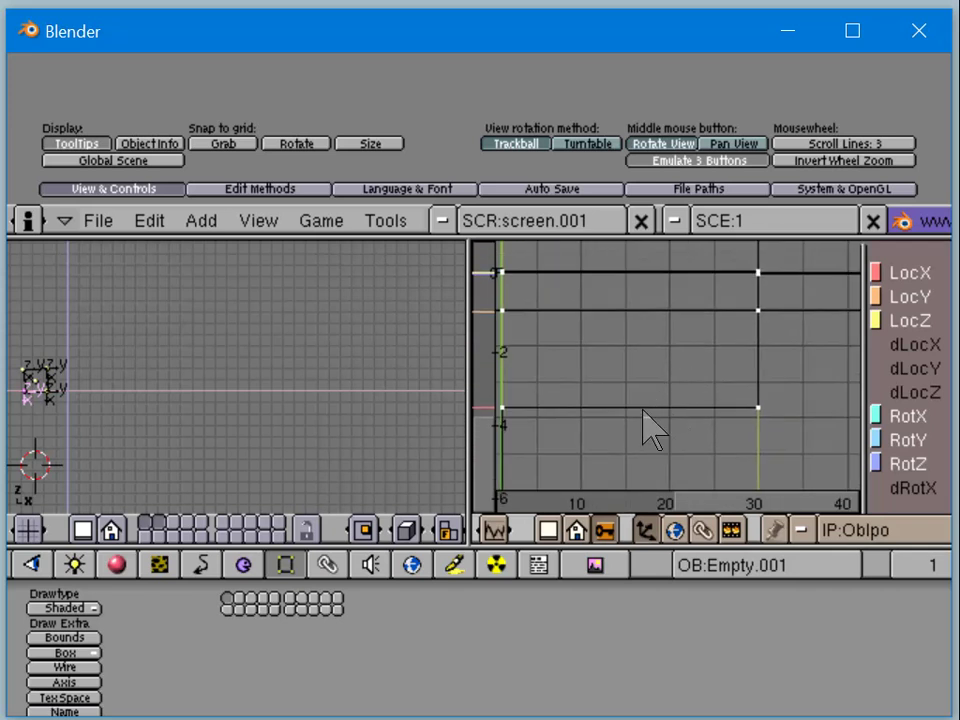
{"action": "mouse_move", "coordinate": [210, 444]}
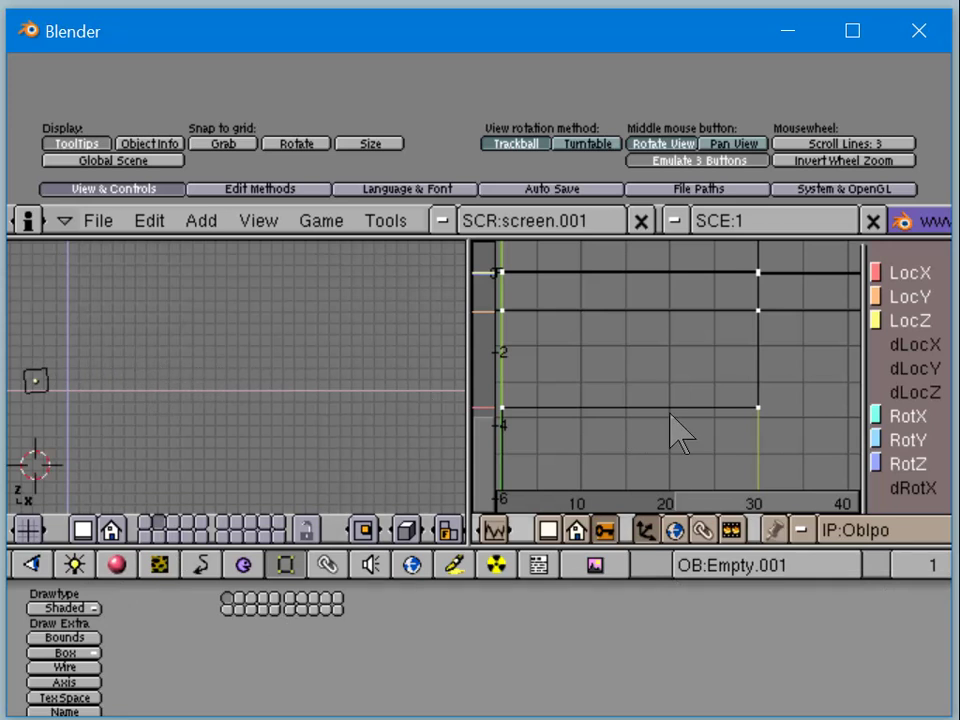
{"action": "mouse_move", "coordinate": [784, 420]}
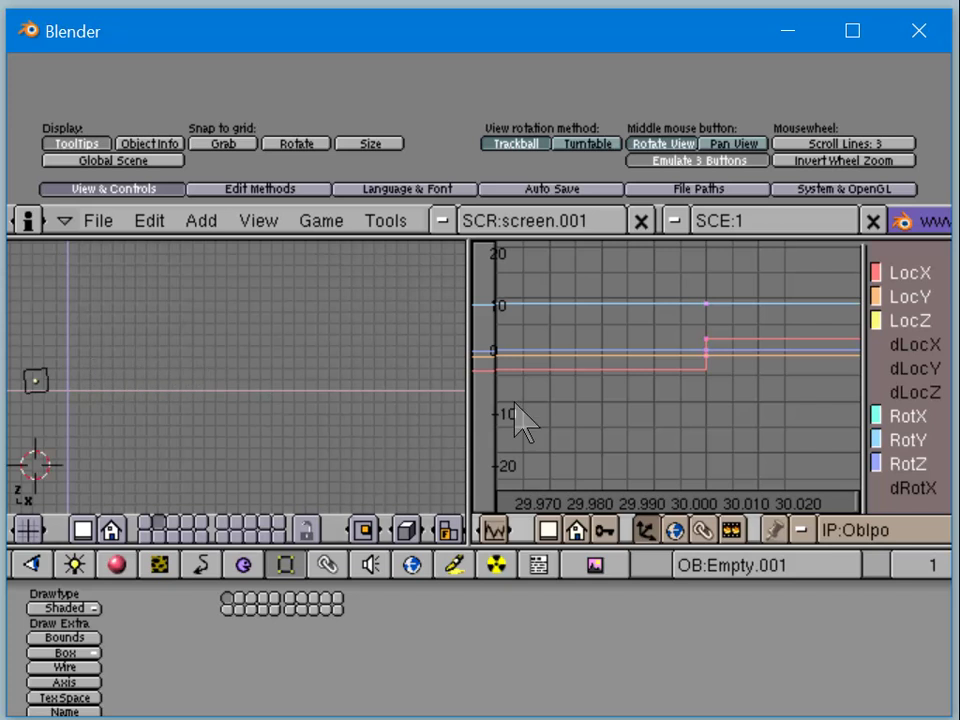
{"action": "mouse_move", "coordinate": [716, 350]}
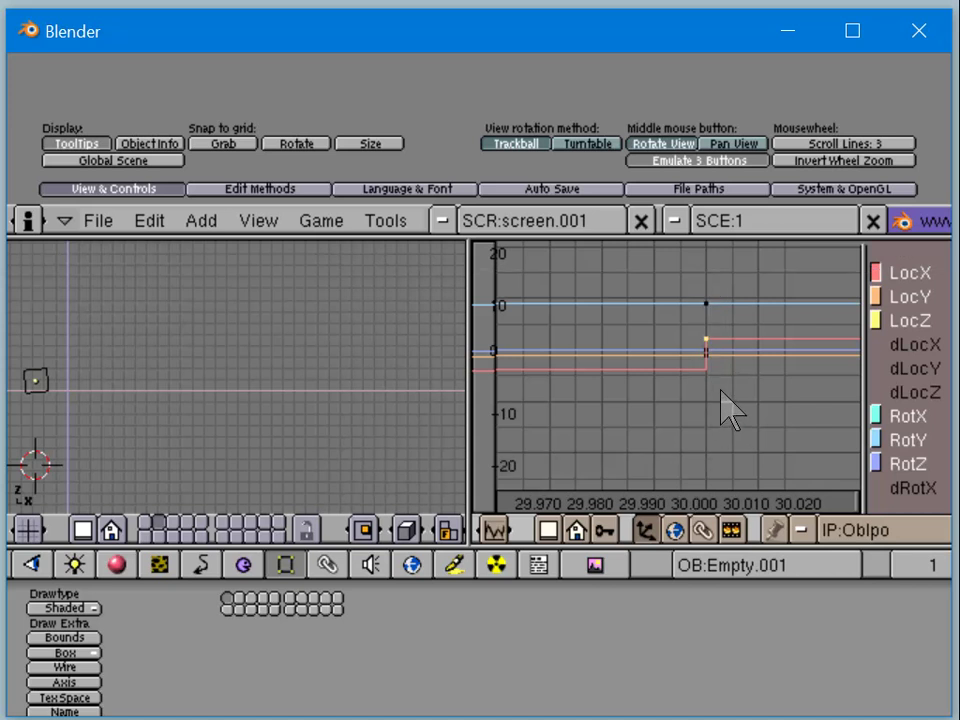
{"action": "mouse_move", "coordinate": [744, 300]}
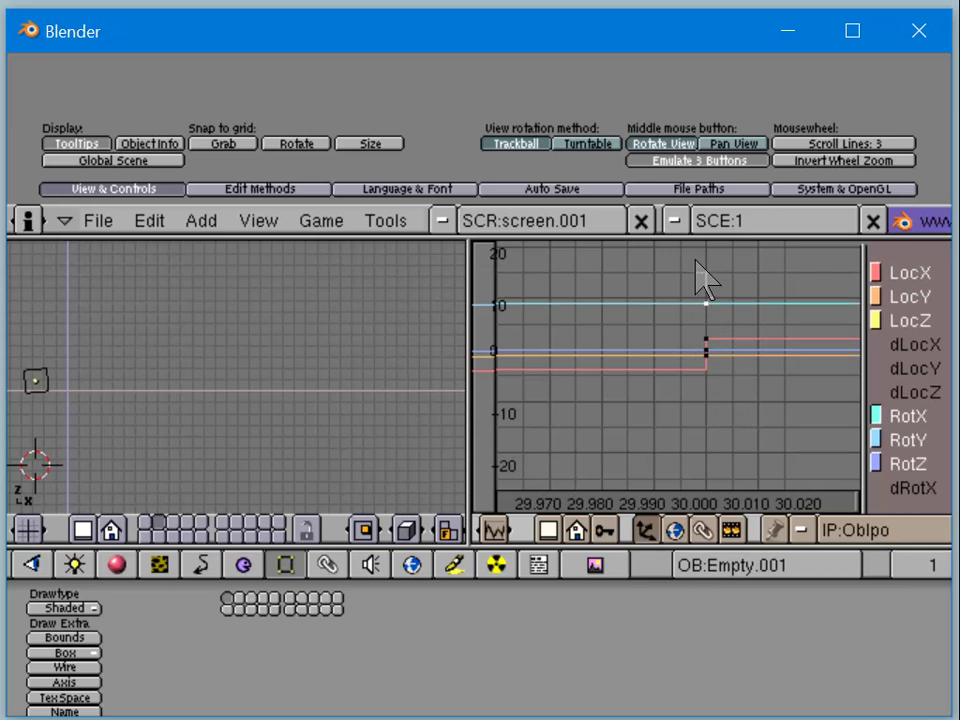
{"action": "mouse_move", "coordinate": [730, 420]}
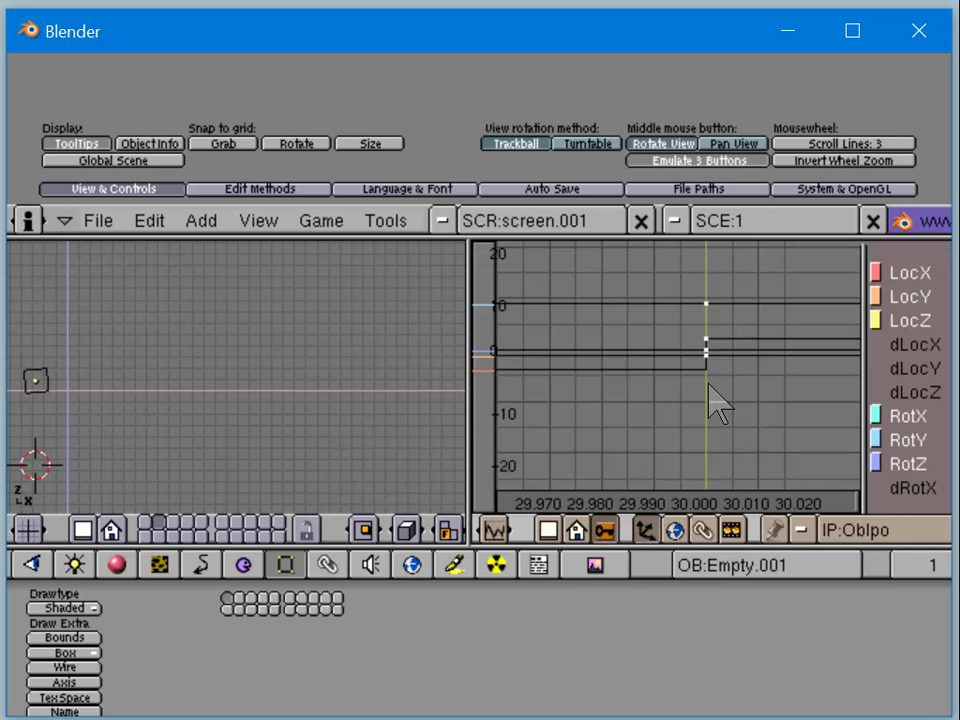
{"action": "mouse_move", "coordinate": [724, 430]}
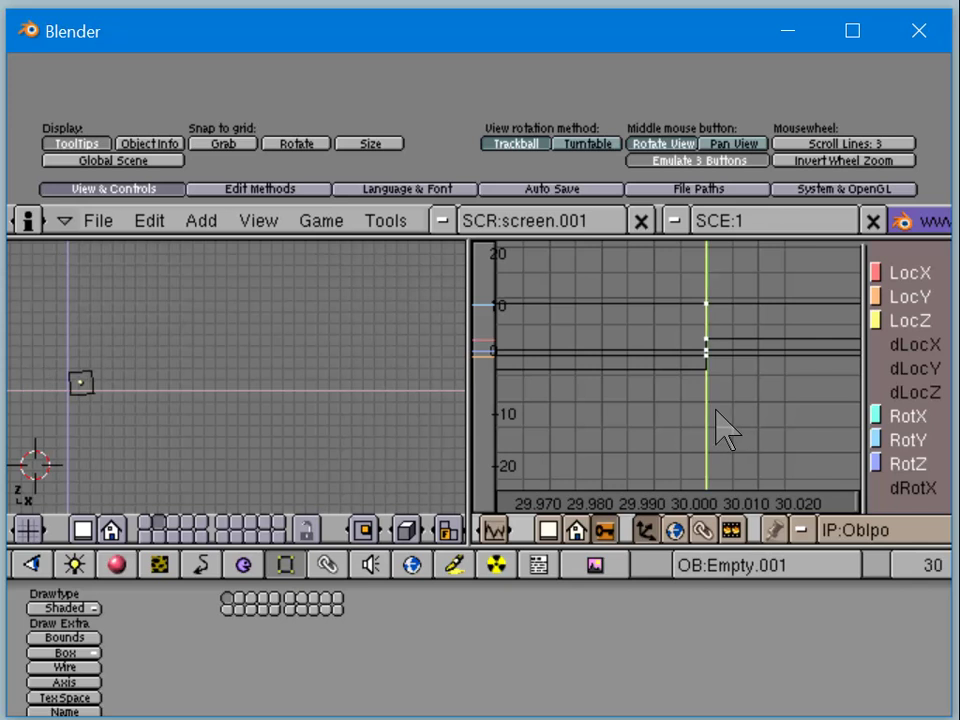
{"action": "mouse_move", "coordinate": [678, 488]}
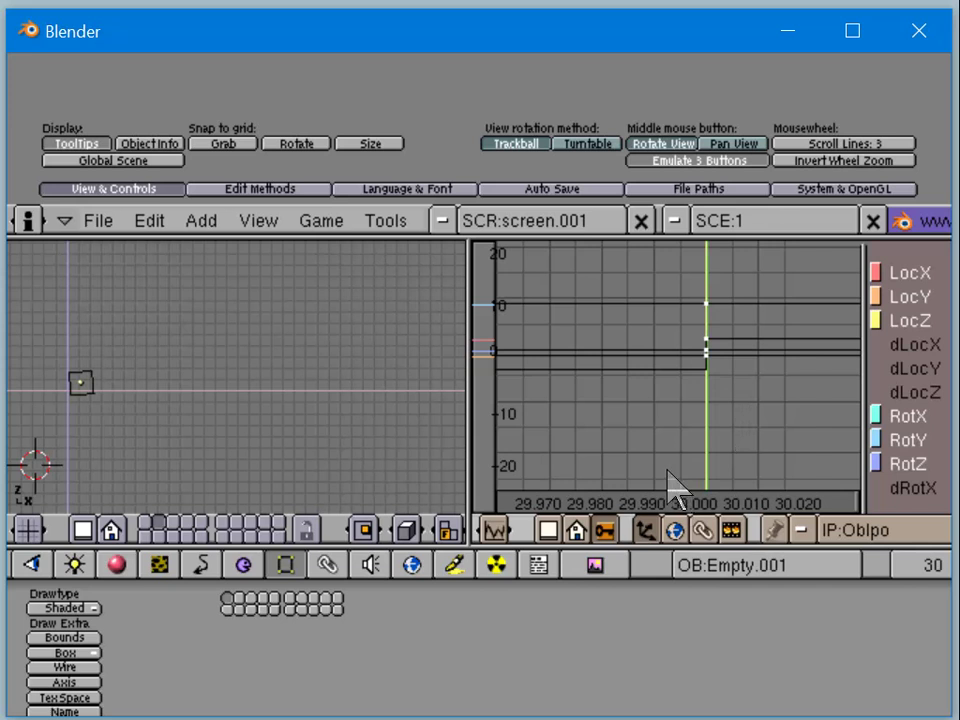
{"action": "mouse_move", "coordinate": [722, 478]}
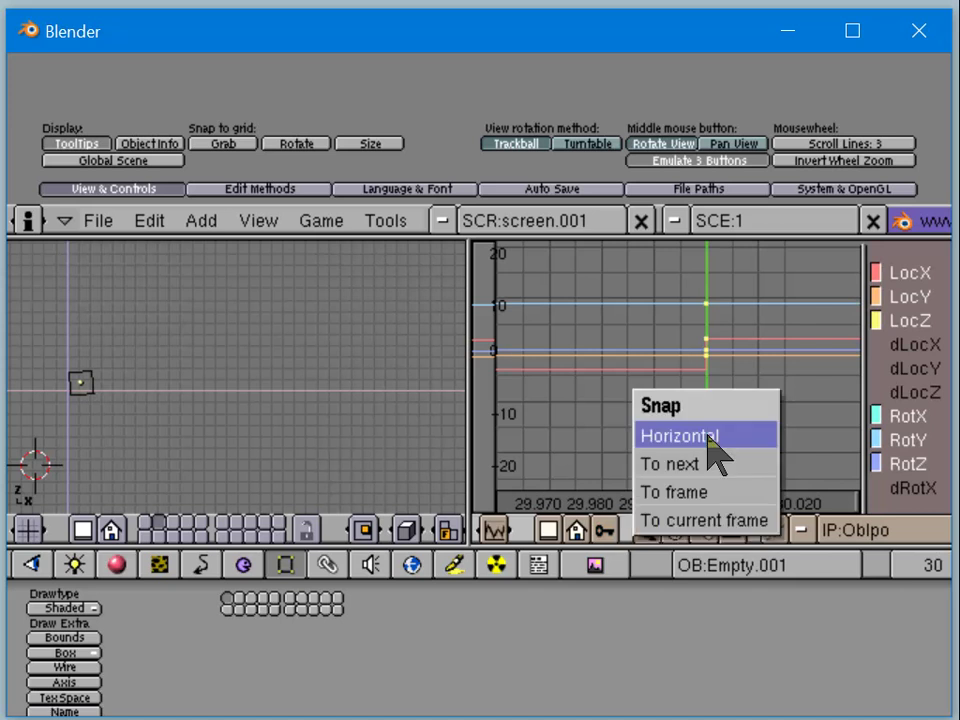
{"action": "mouse_move", "coordinate": [704, 520]}
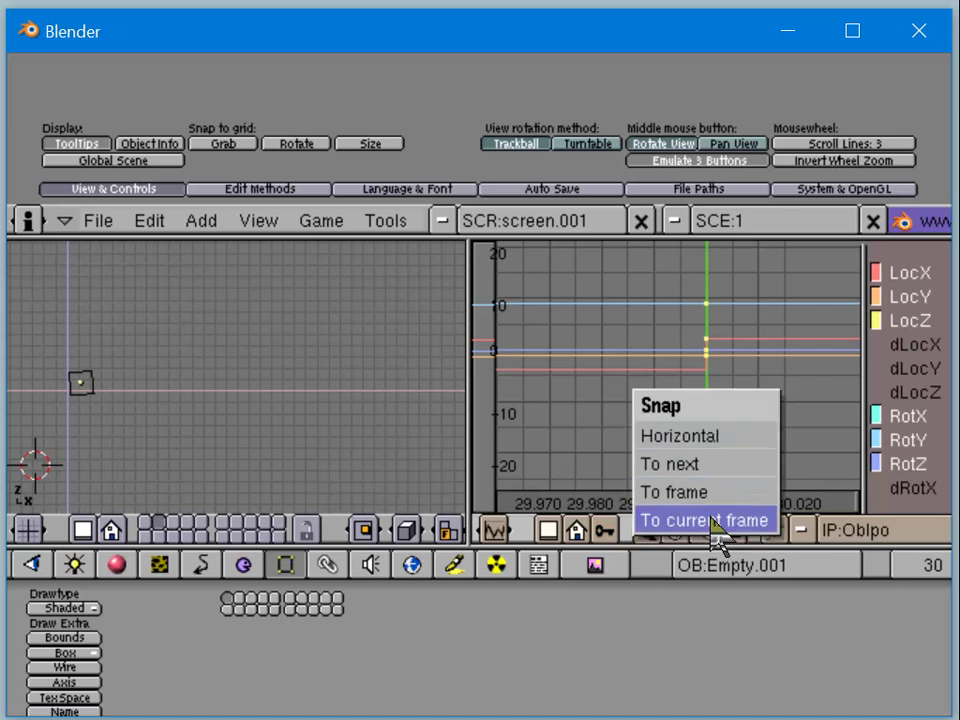
Snap the selected end keys of Empty.001's curves to the current frame, frame 30
{"action": "left_click", "coordinate": [704, 520]}
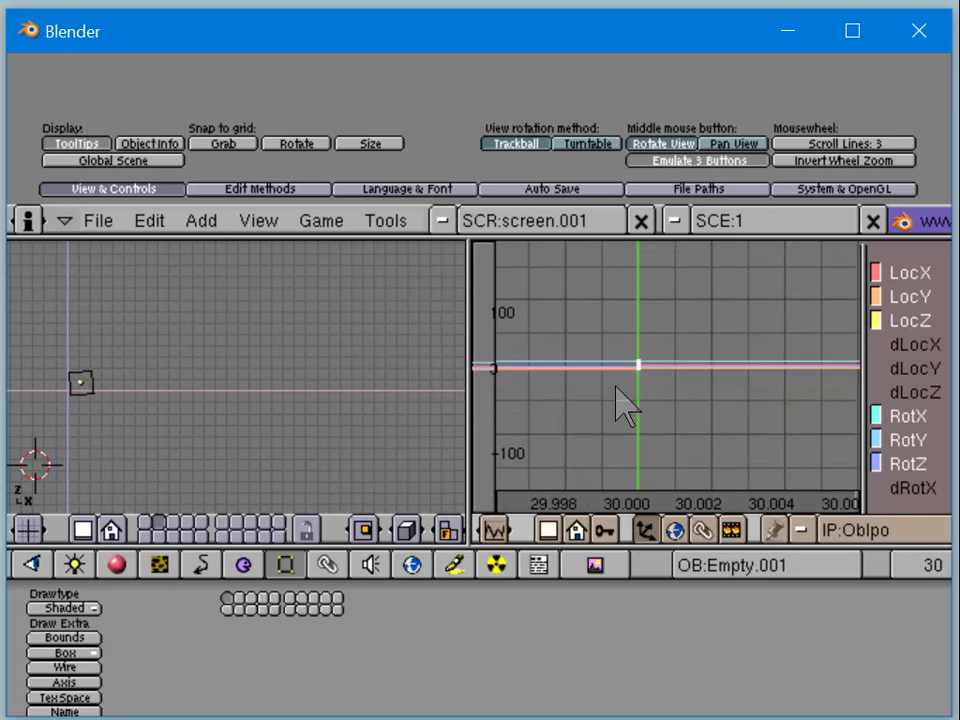
{"action": "mouse_move", "coordinate": [660, 490]}
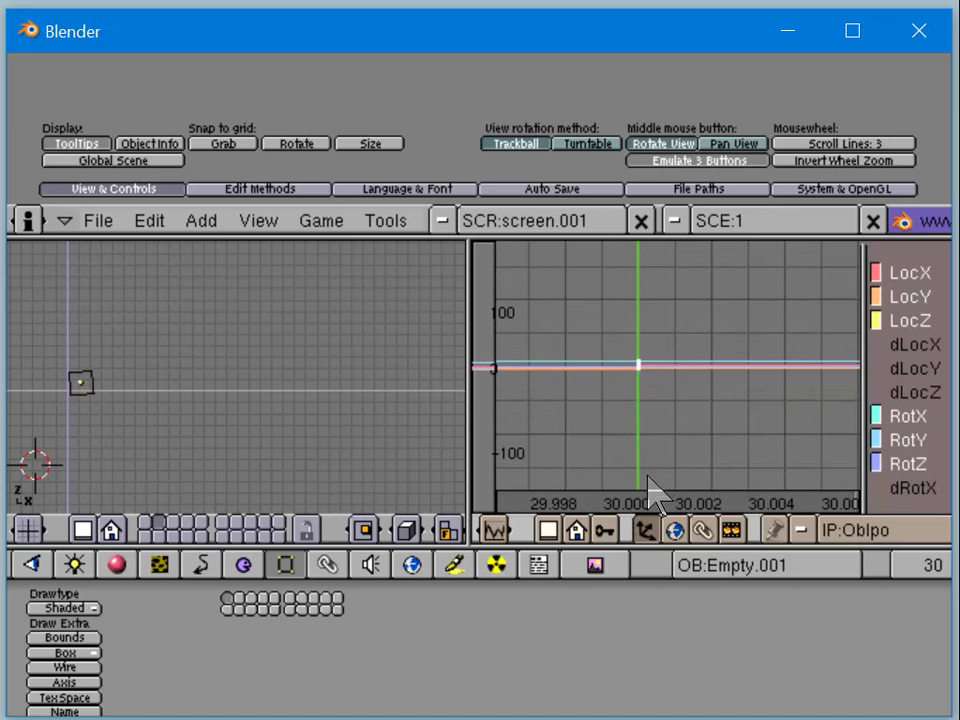
{"action": "mouse_move", "coordinate": [598, 444]}
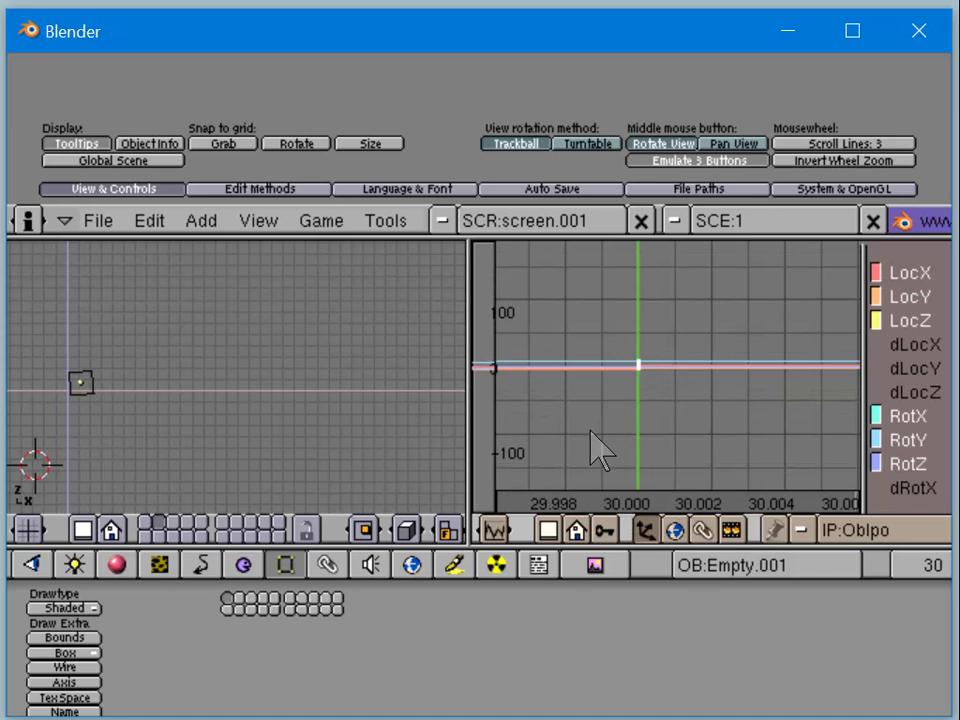
{"action": "mouse_move", "coordinate": [630, 420]}
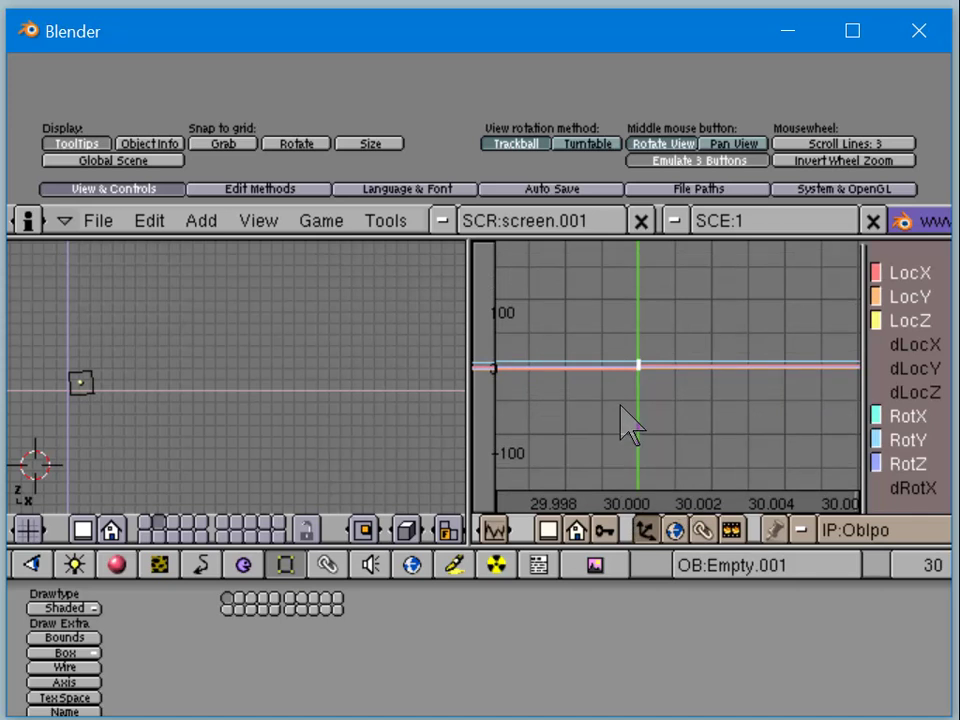
{"action": "mouse_move", "coordinate": [616, 410]}
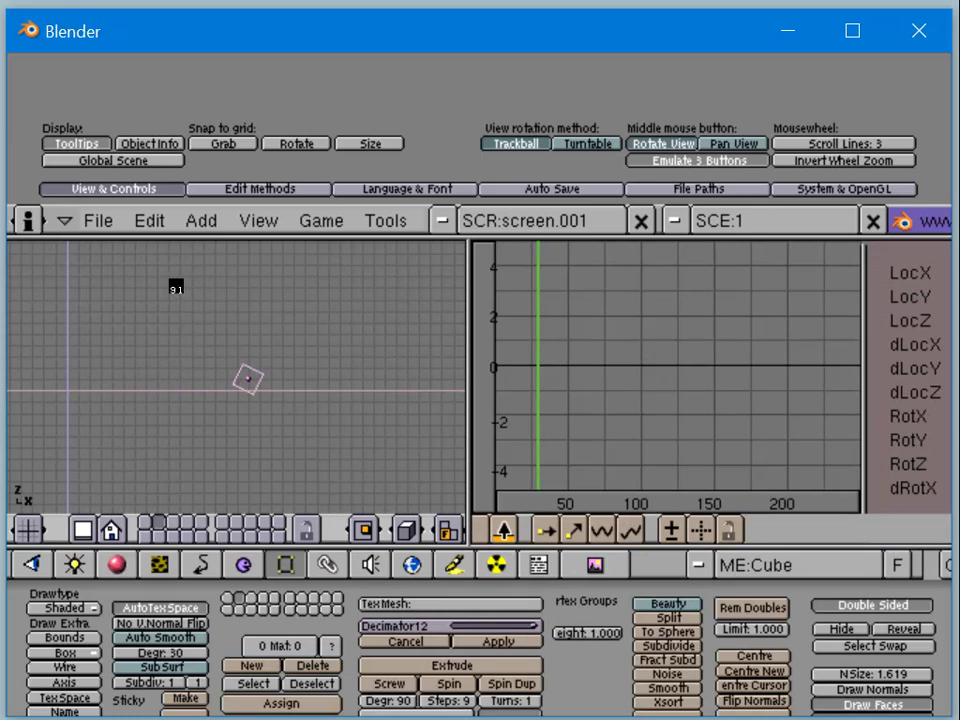
Drag the frame marker back toward frame 1 with Empty.001's curves shown
{"action": "left_click_drag", "start_coordinate": [246, 380], "coordinate": [356, 384]}
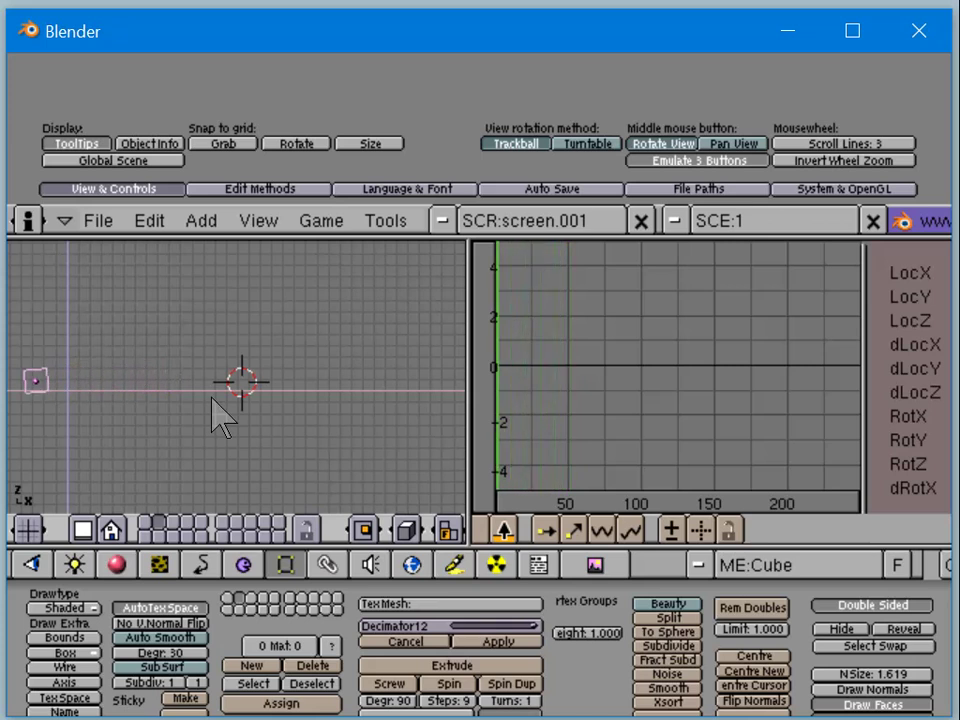
{"action": "mouse_move", "coordinate": [184, 330]}
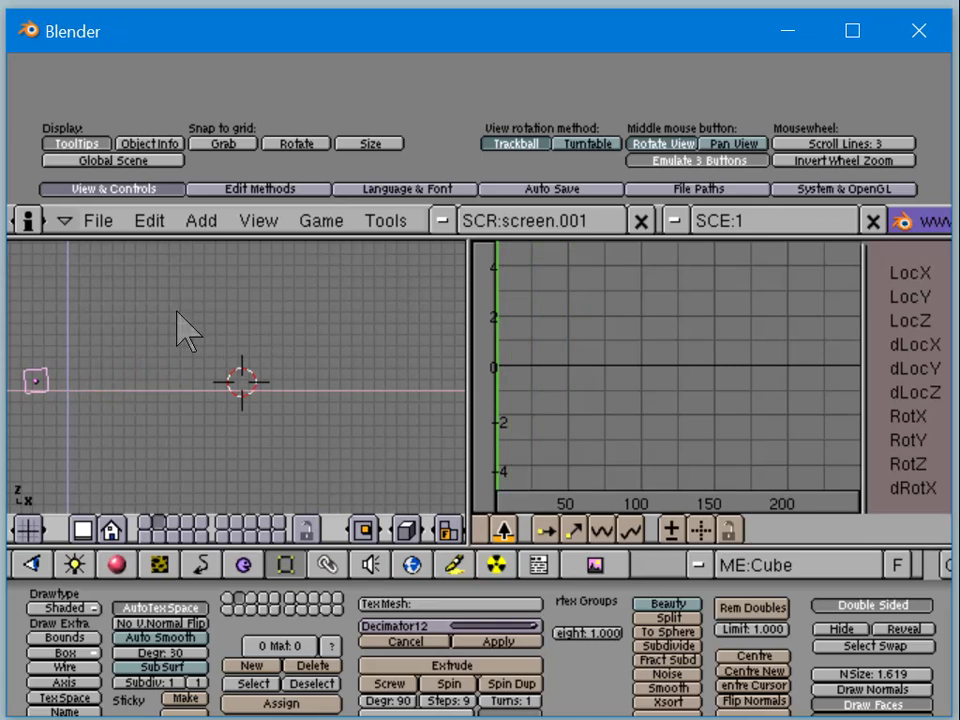
{"action": "mouse_move", "coordinate": [140, 516]}
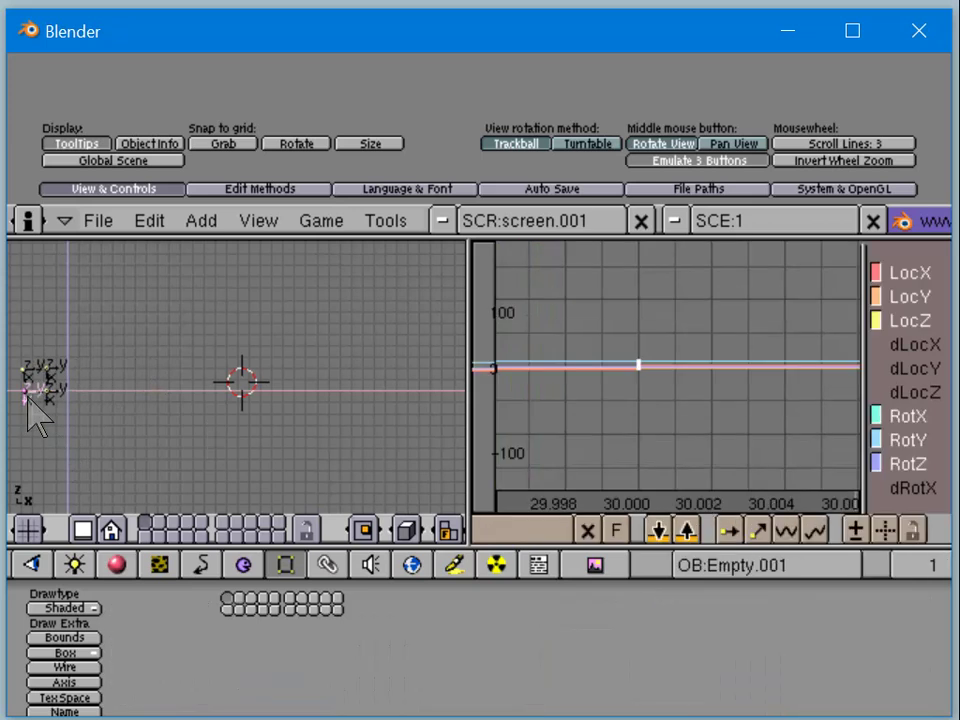
{"action": "mouse_move", "coordinate": [640, 380]}
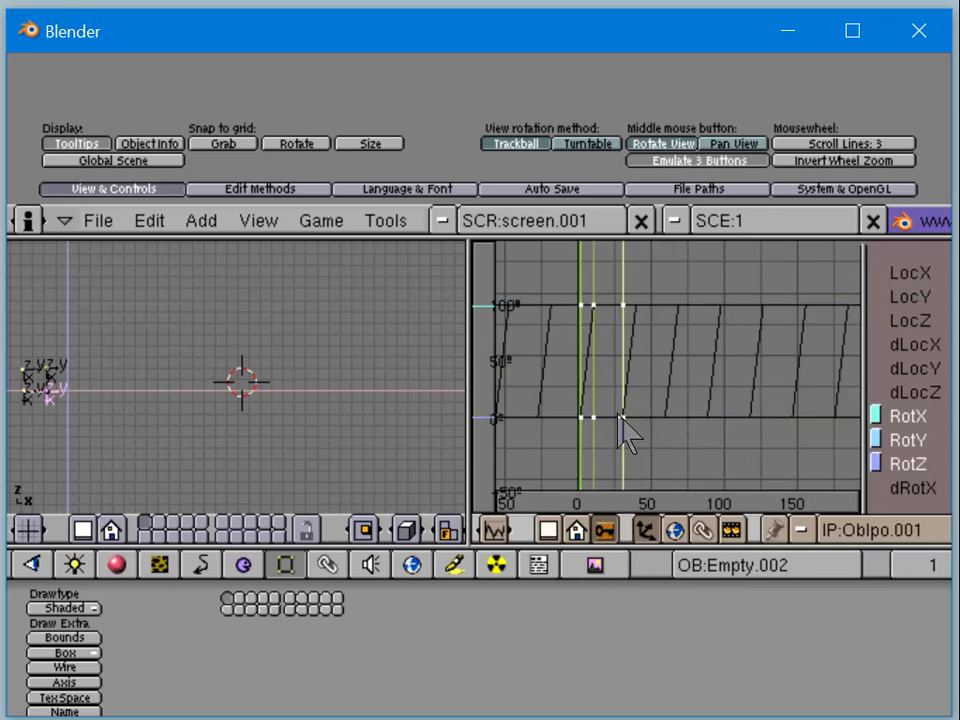
Select Empty.002's rotation key and confirm it sits at LocX 30.00
{"action": "left_click", "coordinate": [622, 420]}
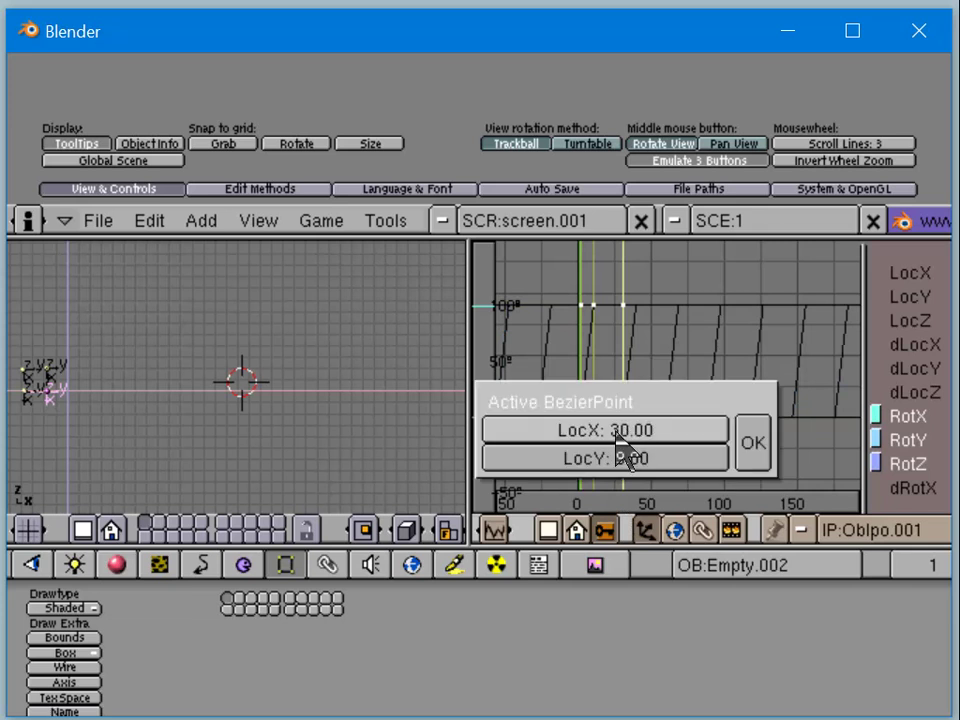
{"action": "left_click", "coordinate": [752, 442]}
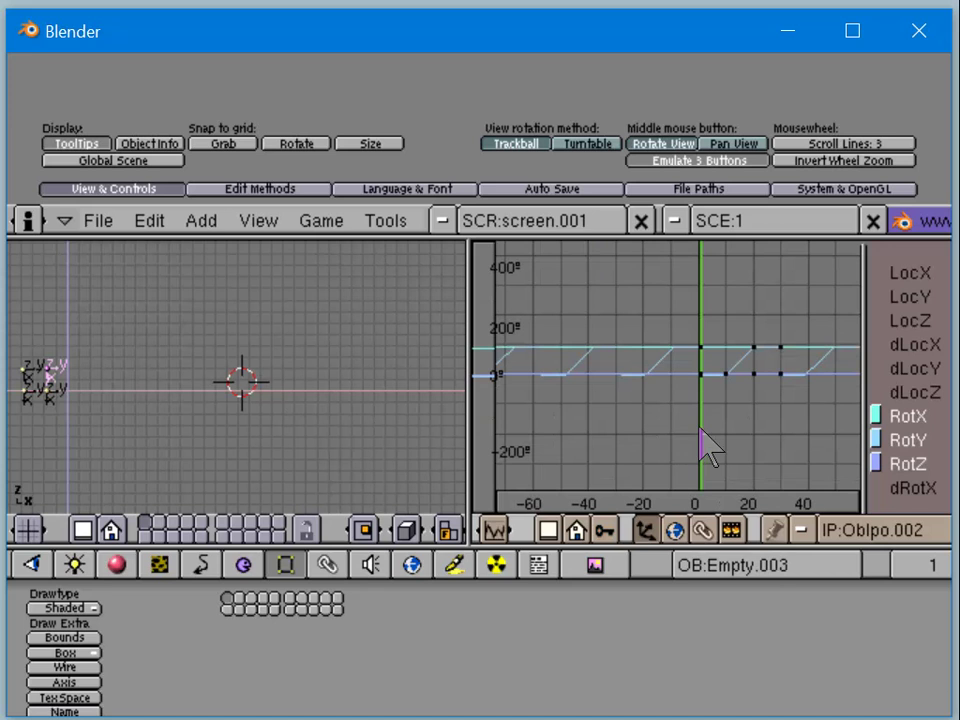
{"action": "mouse_move", "coordinate": [624, 490]}
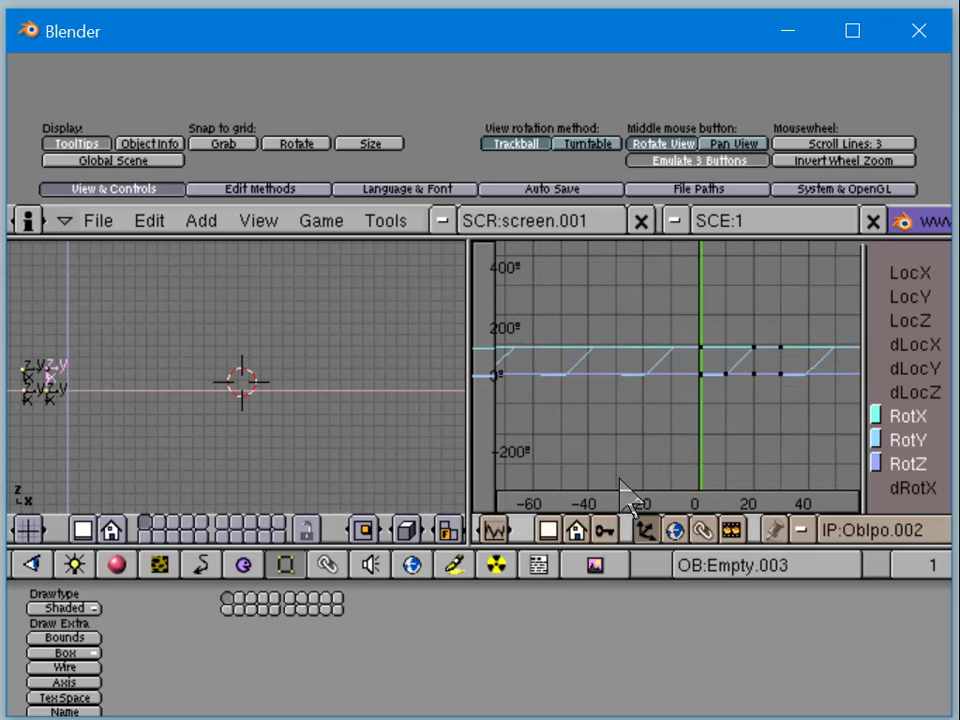
{"action": "mouse_move", "coordinate": [716, 430]}
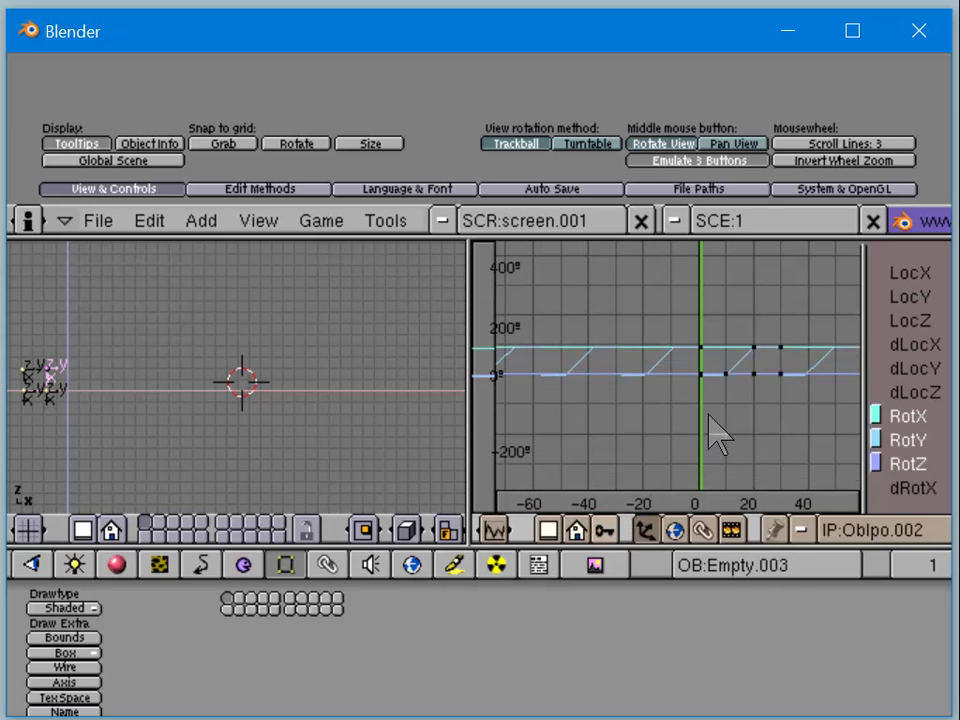
{"action": "mouse_move", "coordinate": [748, 392]}
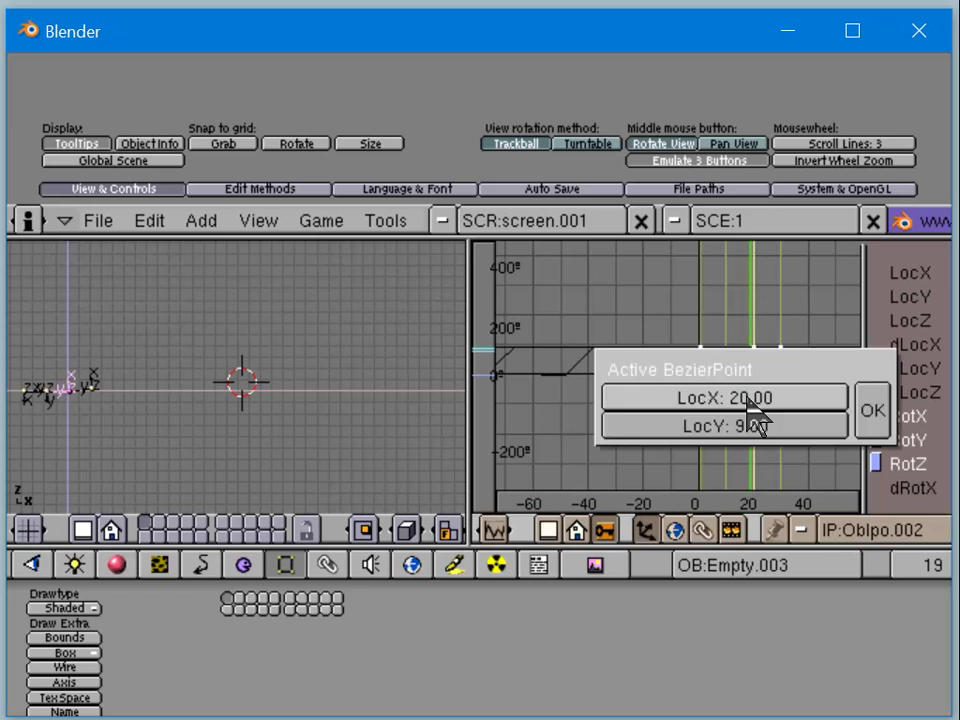
Set Empty.003's rotation key to frame 20 with value 90 in Active BezierPoint
{"action": "left_click", "coordinate": [872, 412]}
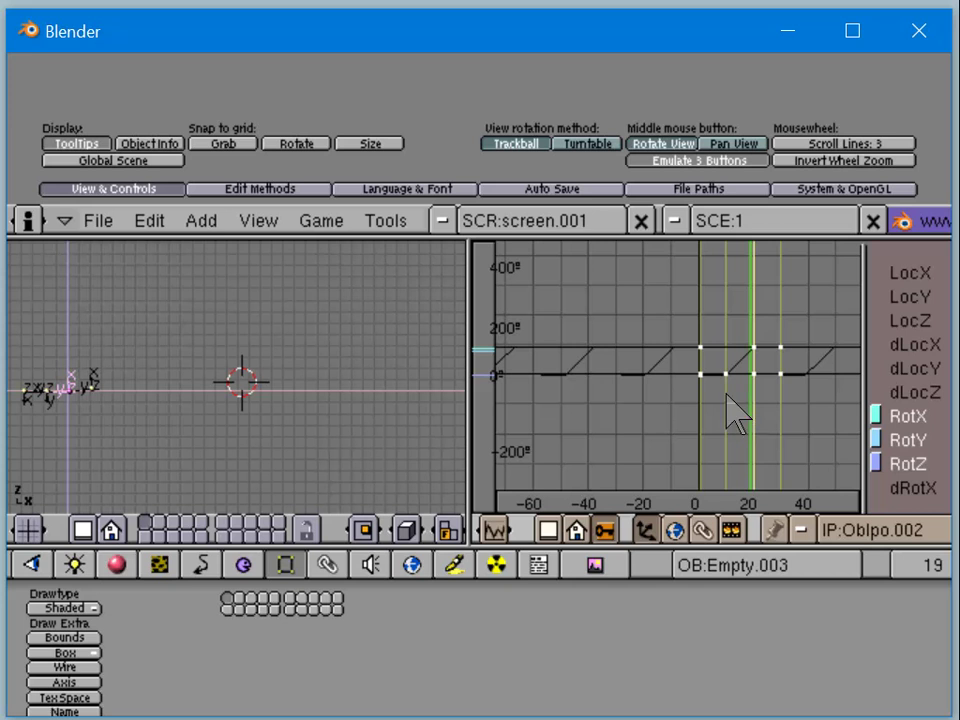
{"action": "mouse_move", "coordinate": [304, 536]}
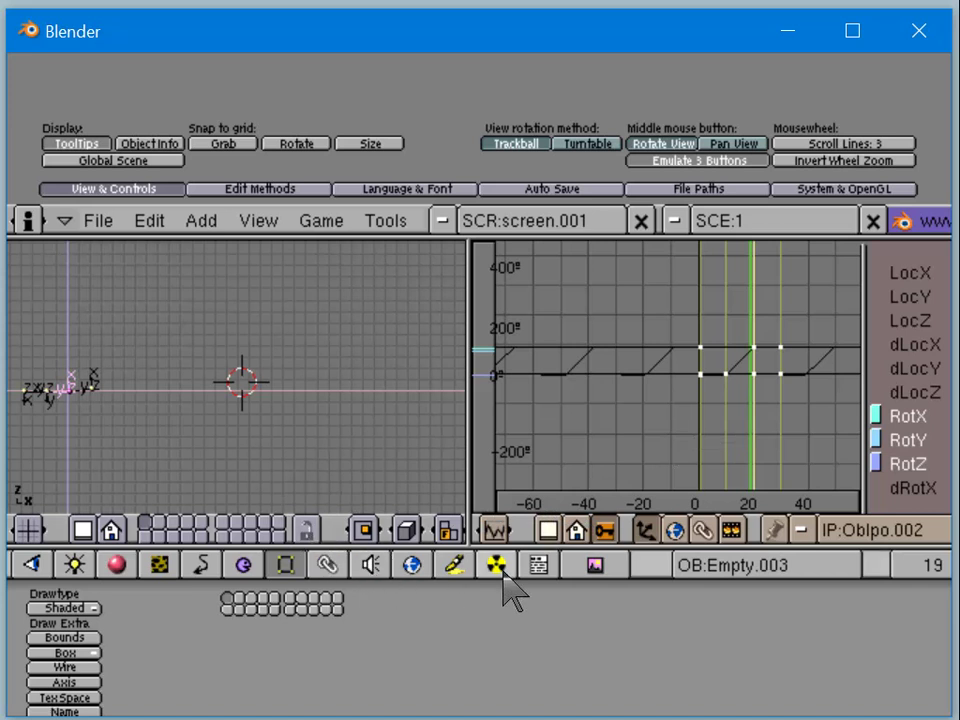
{"action": "mouse_move", "coordinate": [760, 564]}
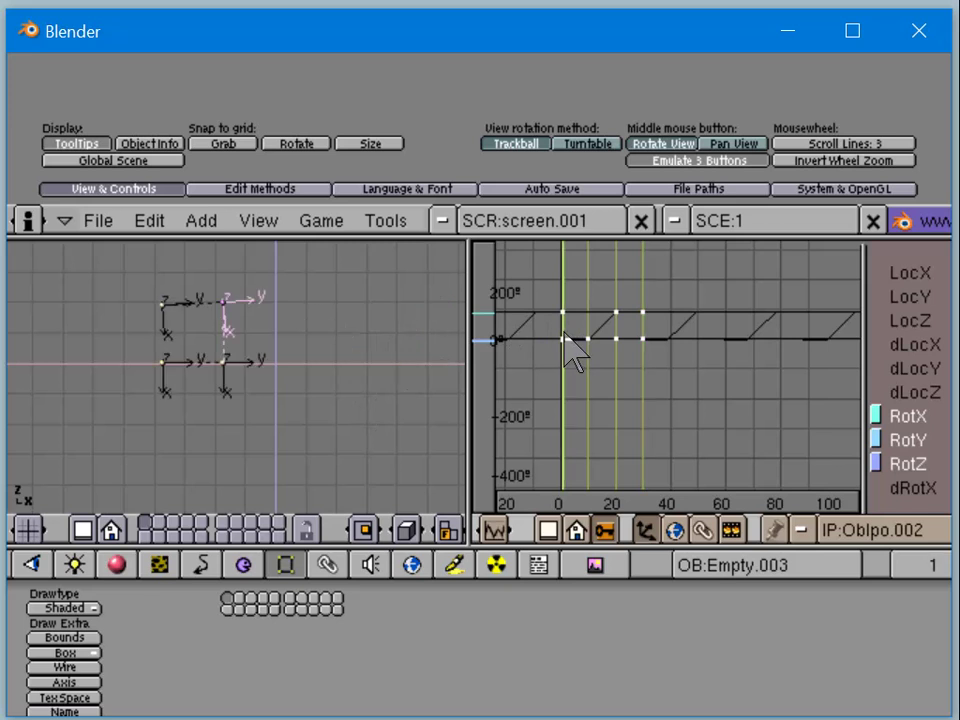
{"action": "mouse_move", "coordinate": [660, 380]}
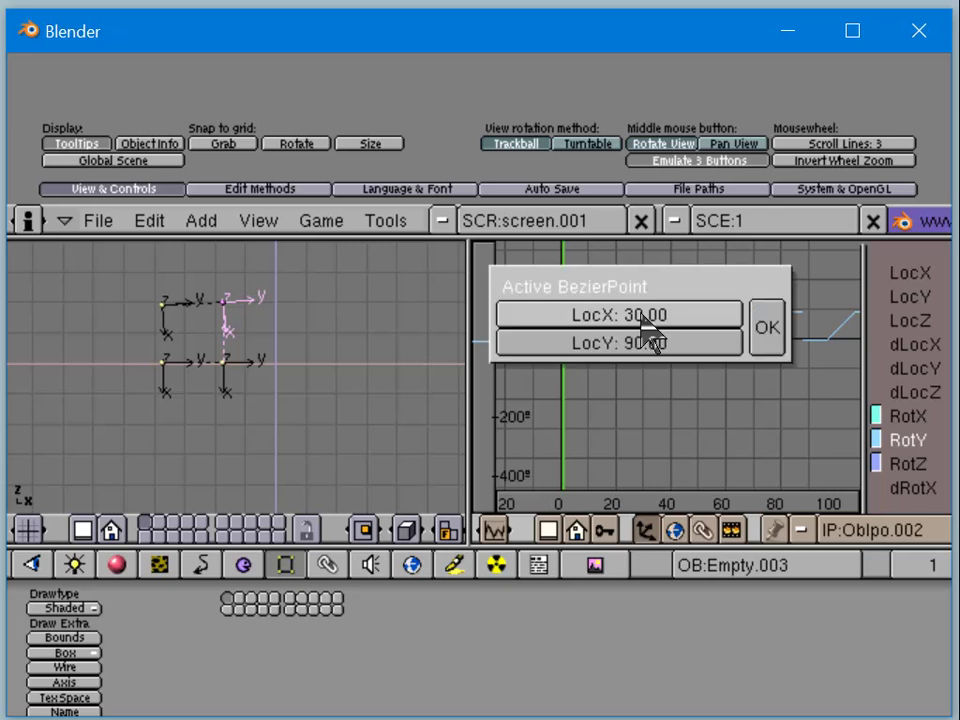
{"action": "left_click", "coordinate": [766, 328]}
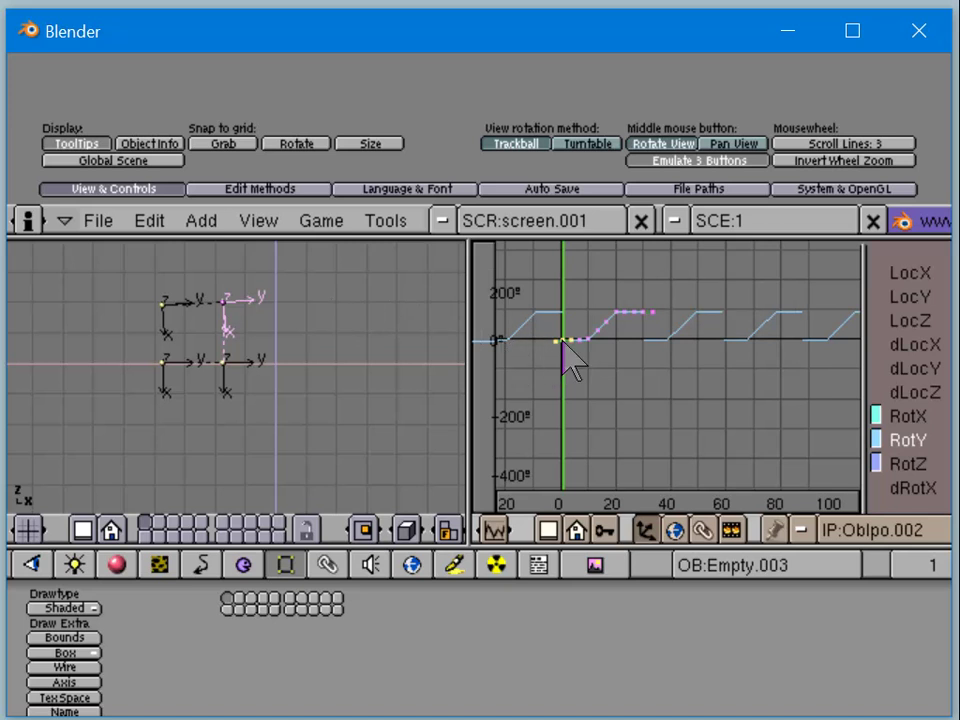
{"action": "left_click", "coordinate": [560, 344]}
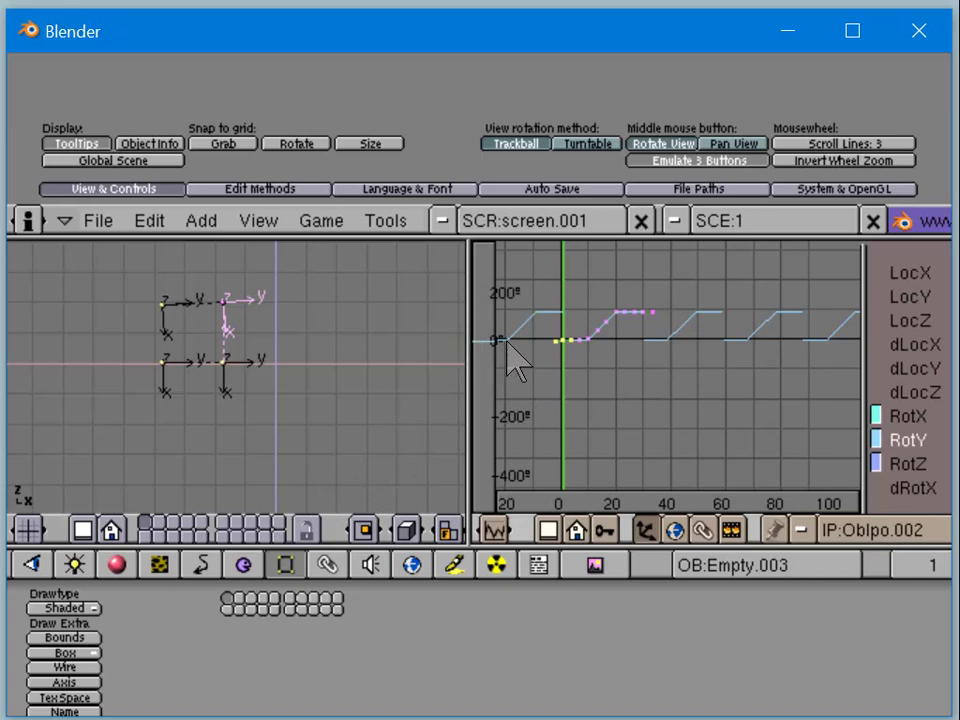
{"action": "mouse_move", "coordinate": [576, 384]}
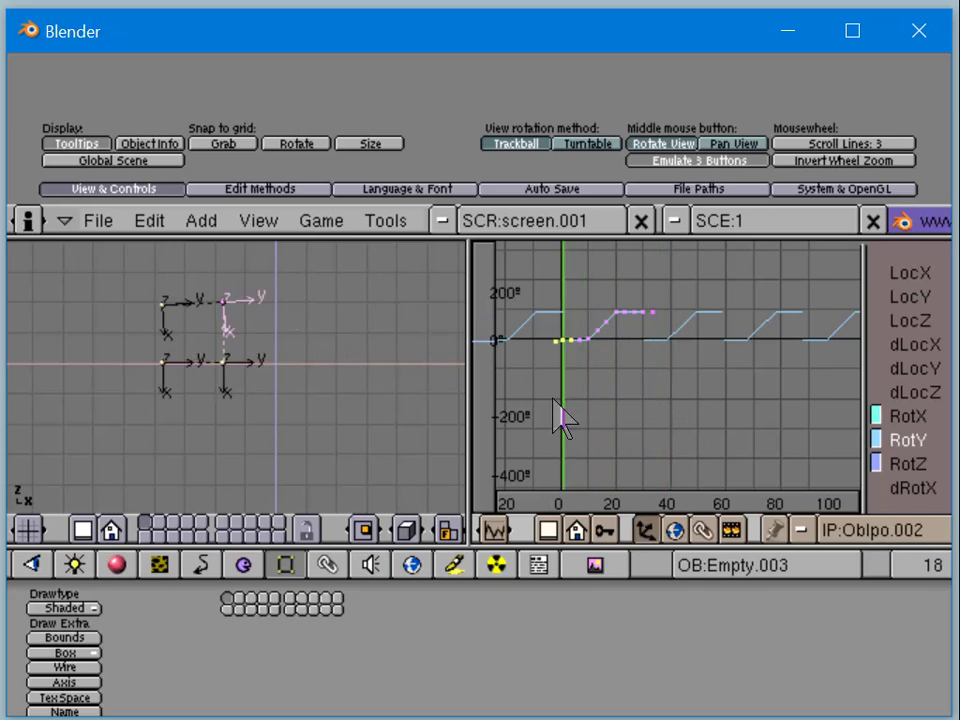
{"action": "mouse_move", "coordinate": [510, 400]}
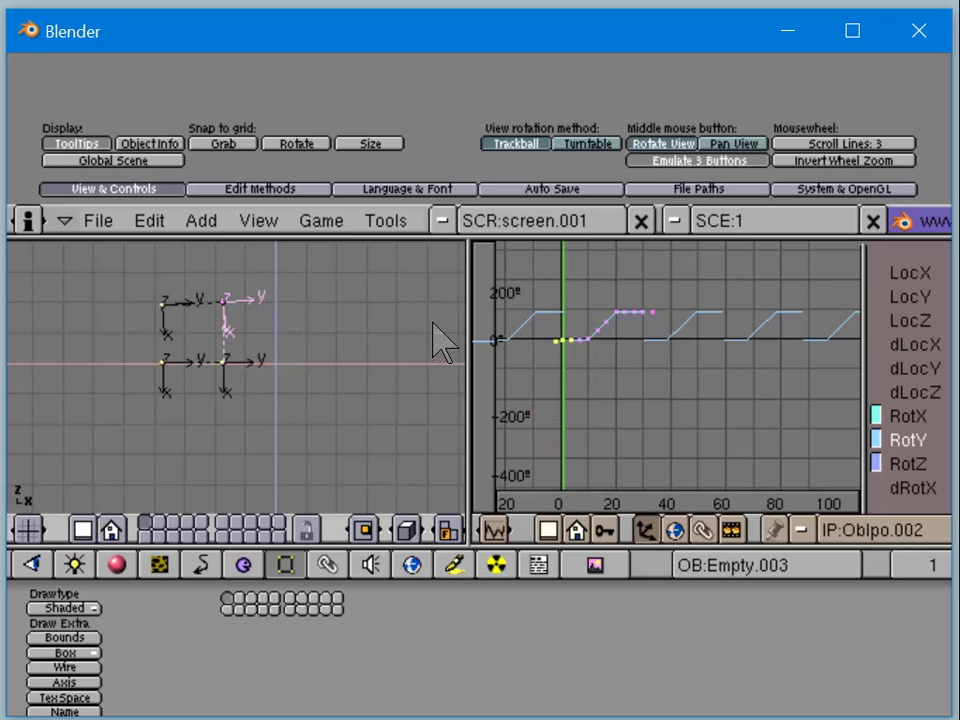
{"action": "mouse_move", "coordinate": [368, 404]}
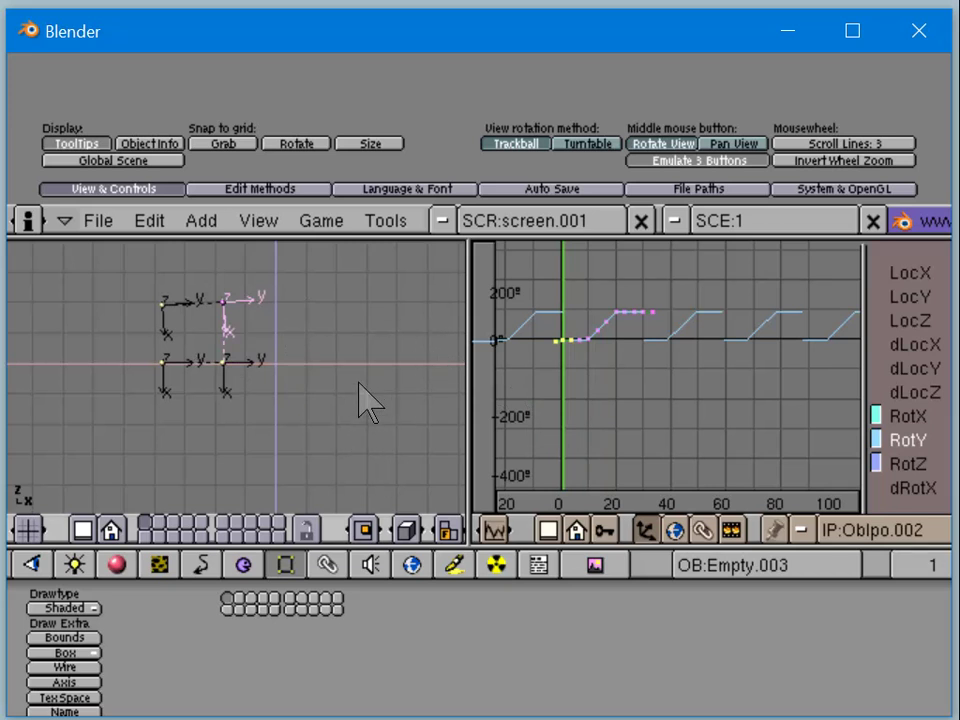
{"action": "mouse_move", "coordinate": [324, 410]}
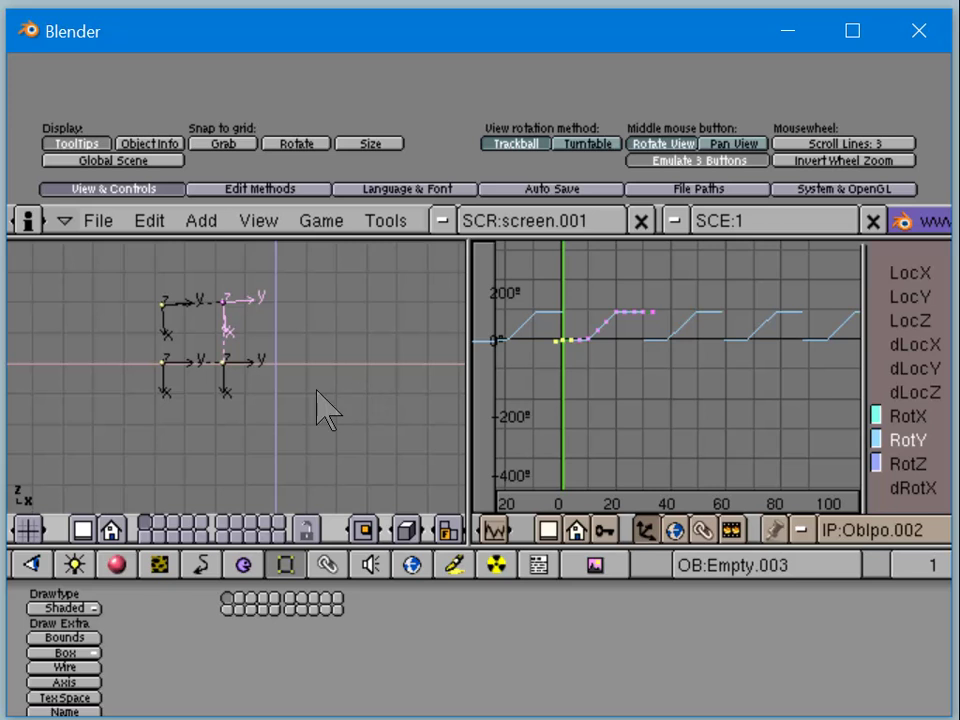
{"action": "mouse_move", "coordinate": [296, 284]}
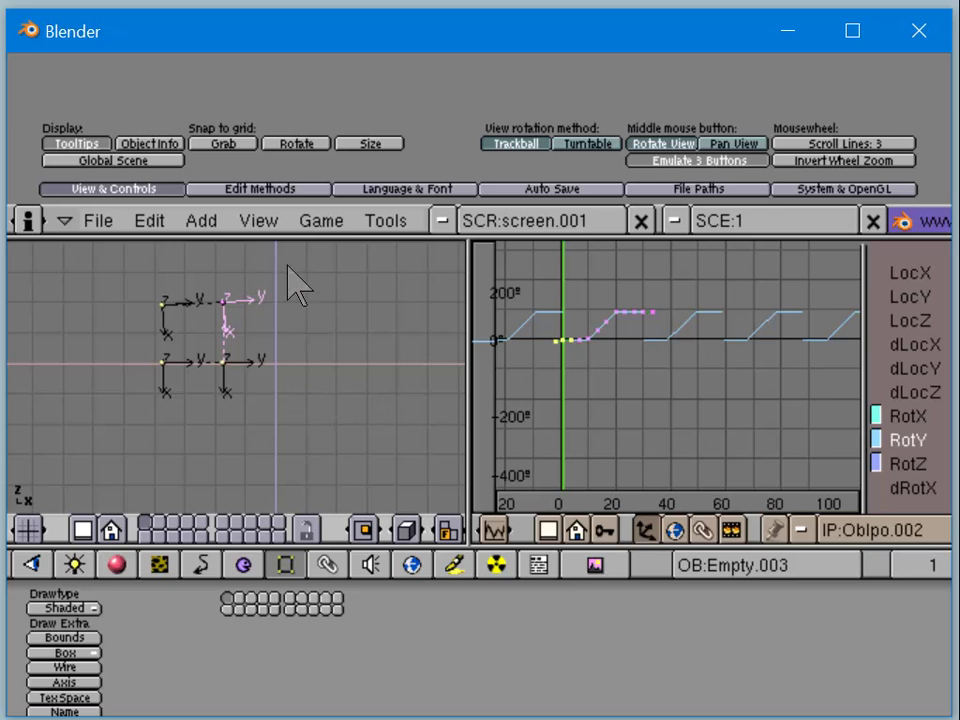
{"action": "mouse_move", "coordinate": [270, 290]}
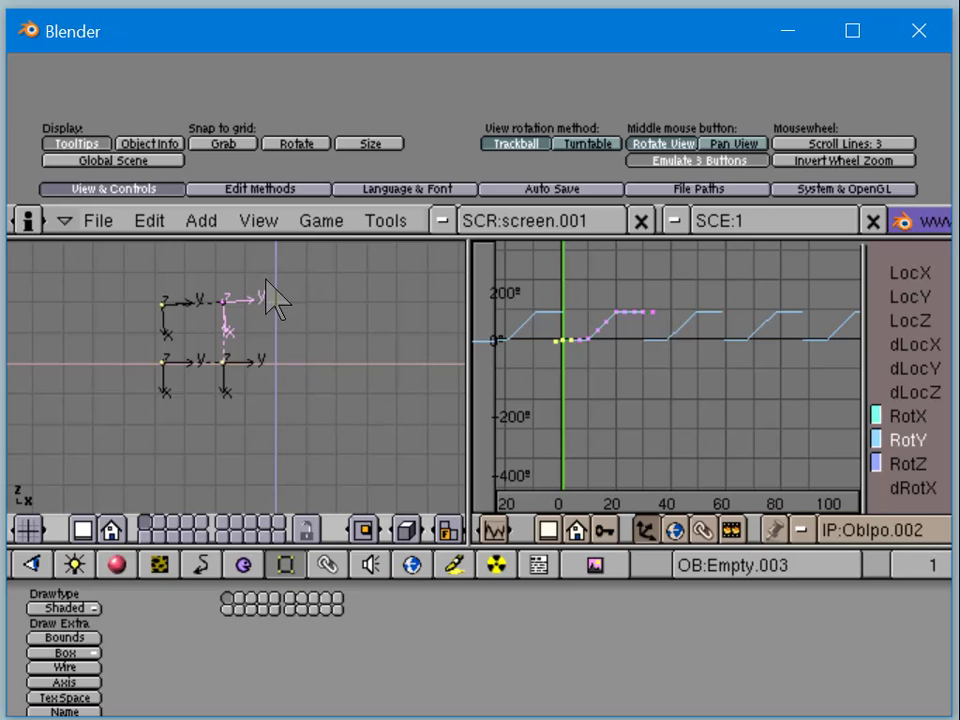
{"action": "mouse_move", "coordinate": [570, 376]}
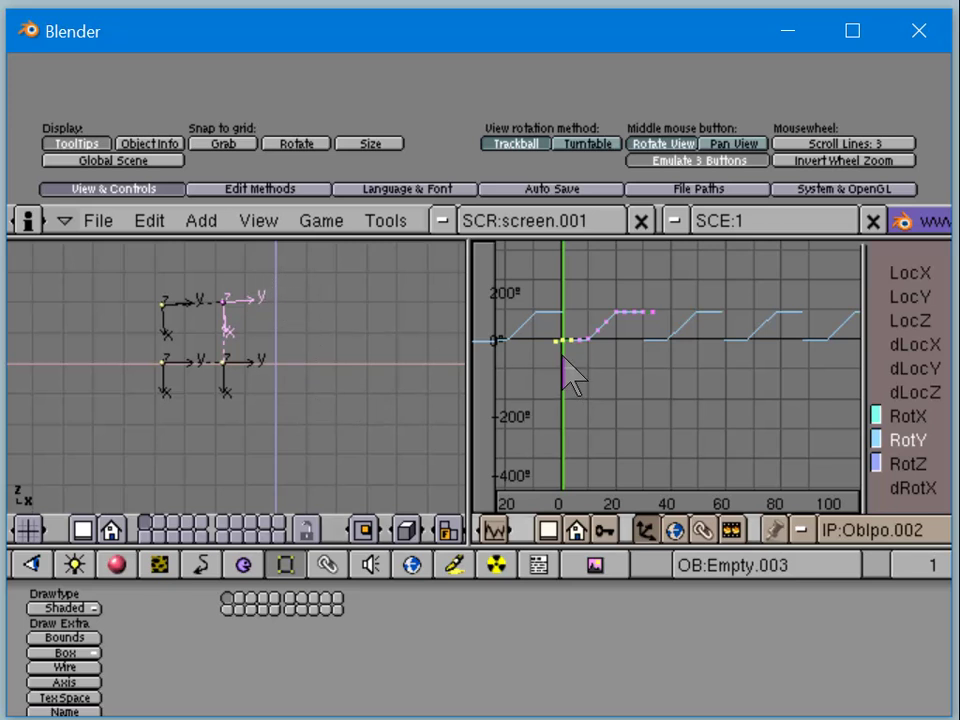
{"action": "mouse_move", "coordinate": [116, 340]}
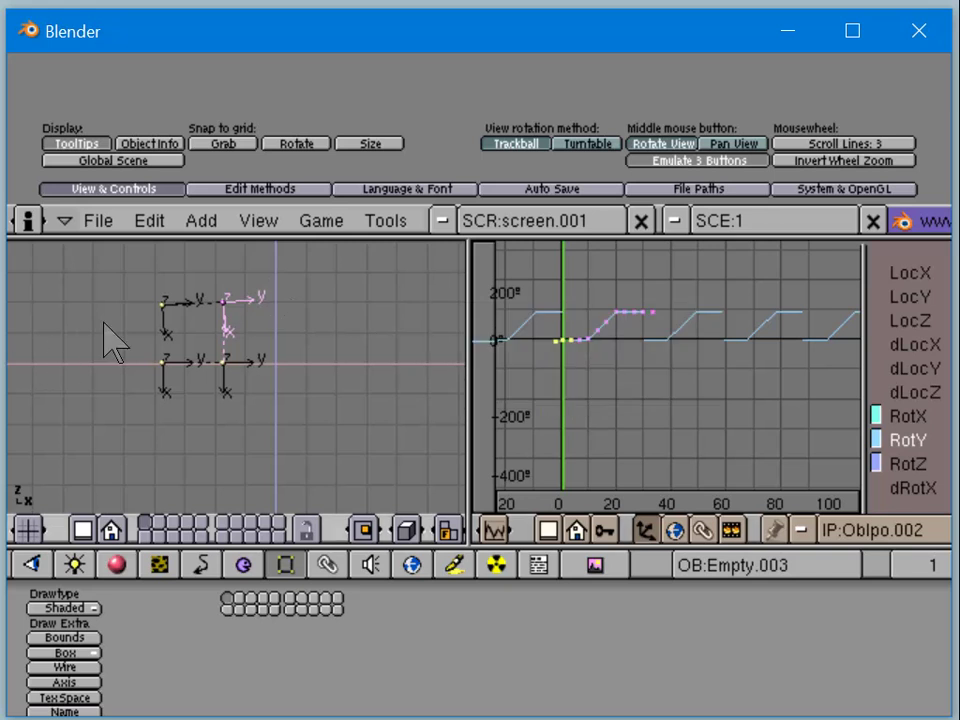
{"action": "mouse_move", "coordinate": [636, 330]}
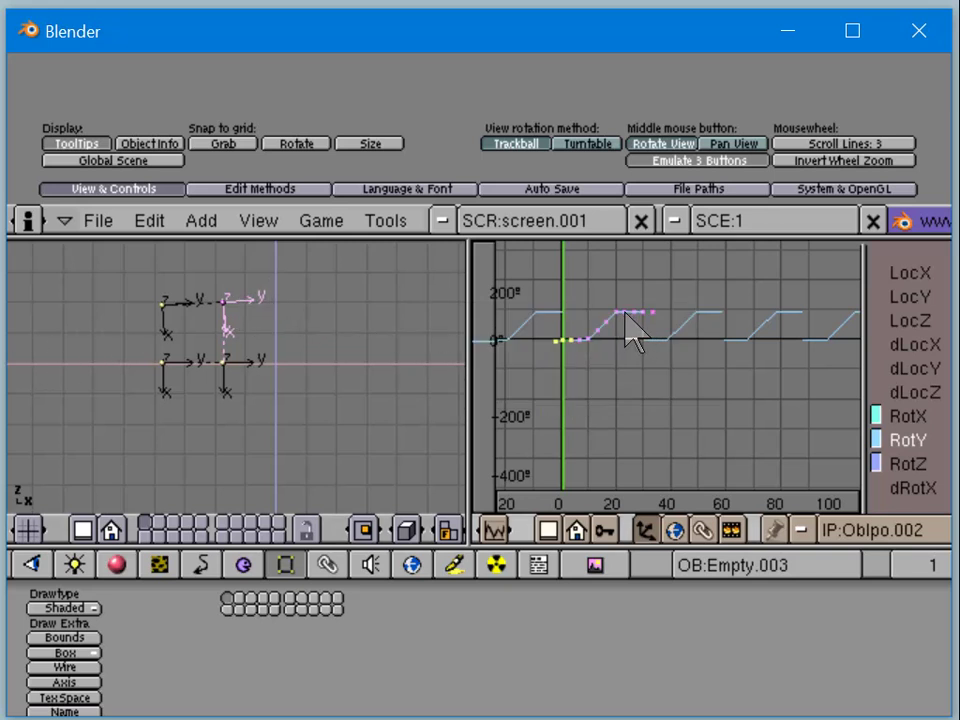
Move Empty.003's frame-20, value-90 point to LocX 1, LocY 0 and apply it
{"action": "left_click", "coordinate": [624, 324]}
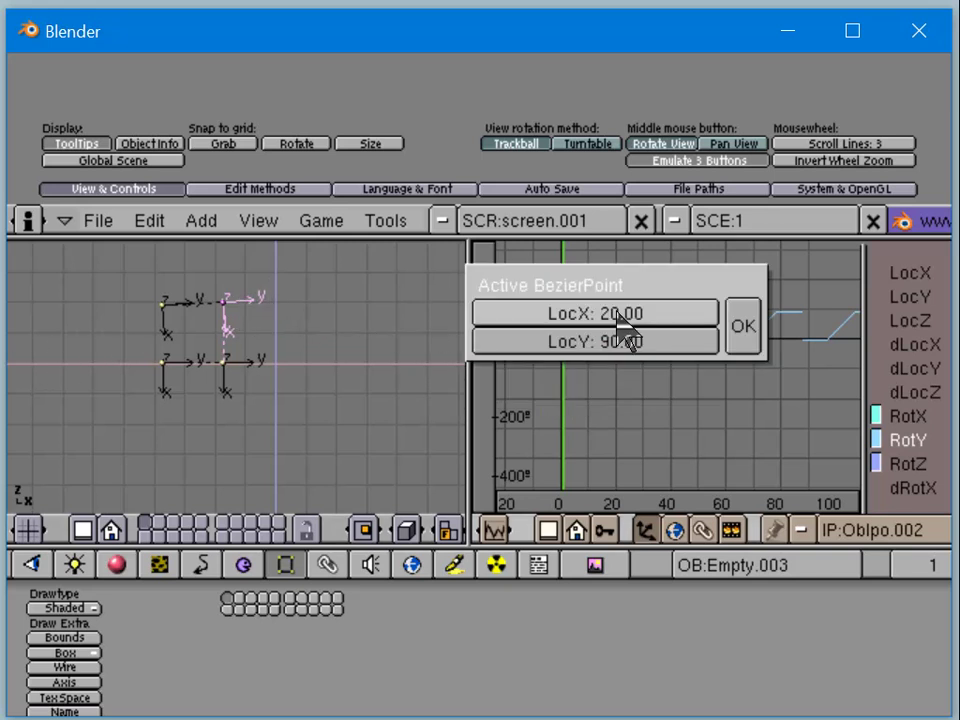
{"action": "left_click", "coordinate": [744, 326]}
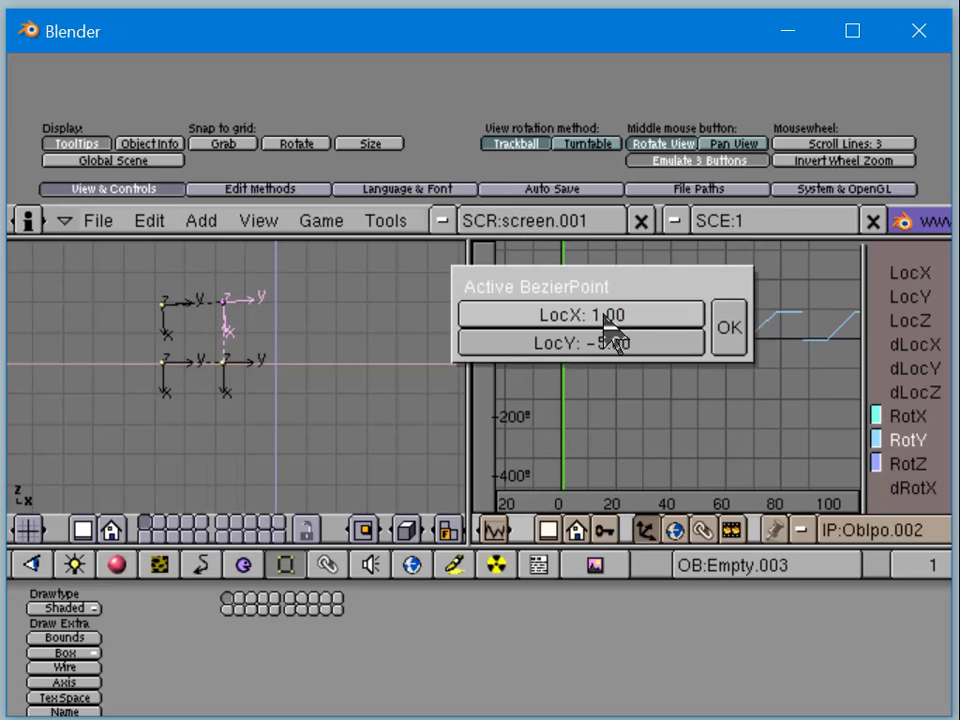
{"action": "left_click", "coordinate": [580, 344]}
{"action": "type", "text": "0"}
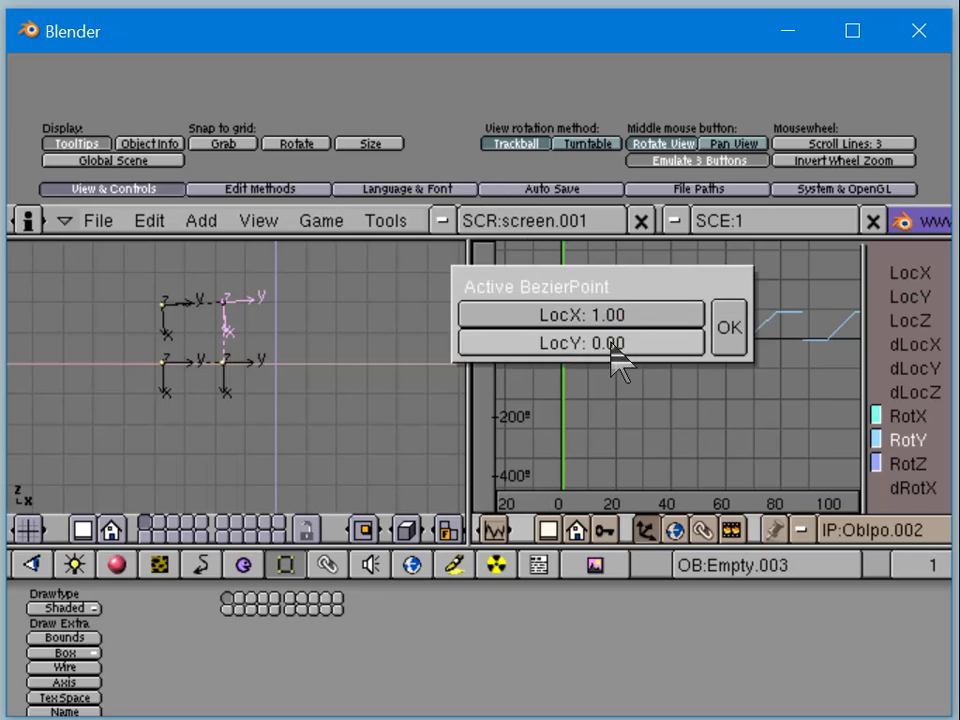
{"action": "left_click", "coordinate": [728, 328]}
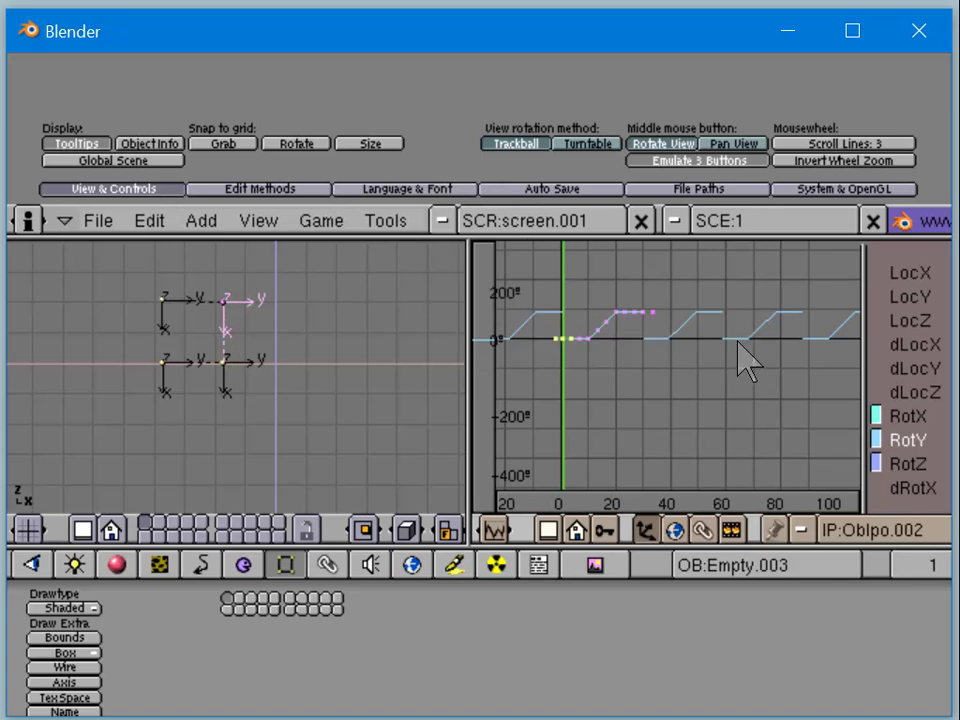
{"action": "mouse_move", "coordinate": [696, 330]}
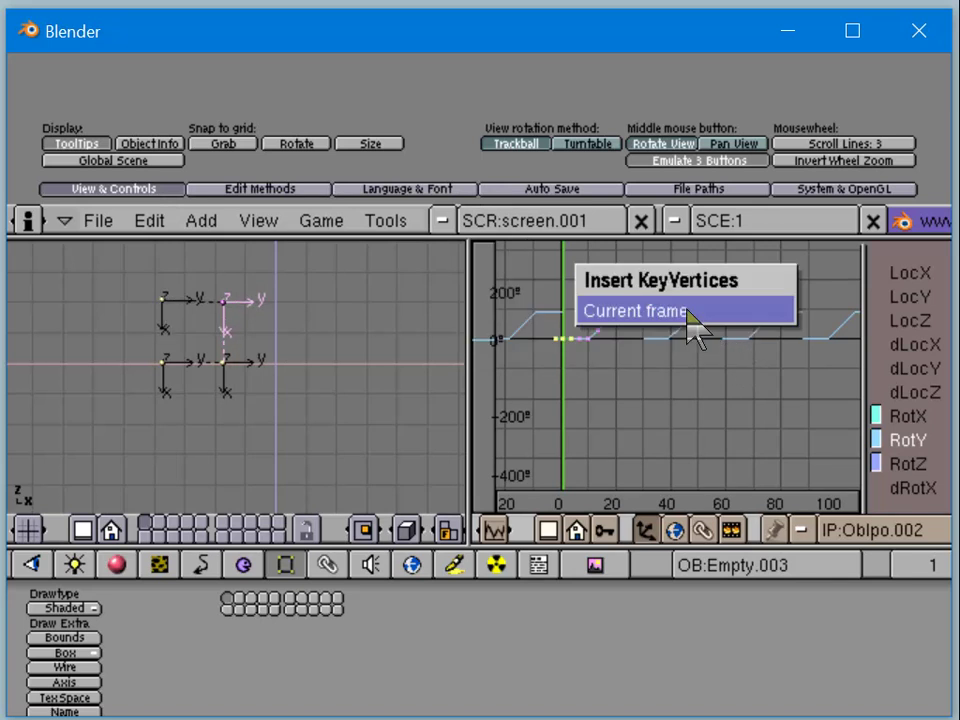
Insert a key vertex on Empty.003's rotation curve at the current frame
{"action": "left_click", "coordinate": [636, 312]}
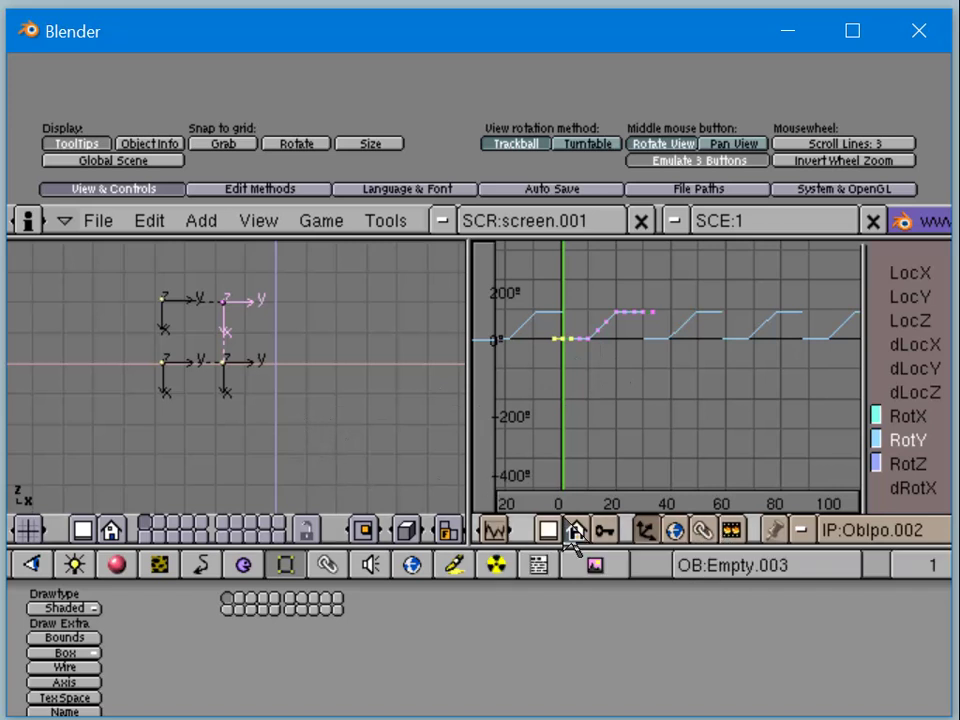
{"action": "mouse_move", "coordinate": [608, 378]}
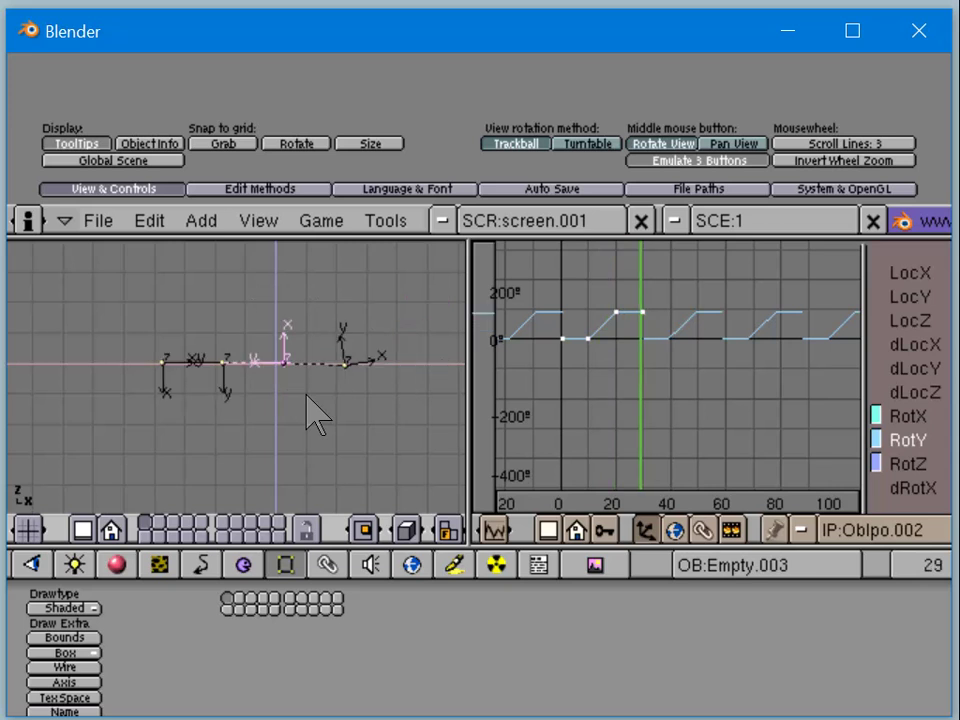
{"action": "mouse_move", "coordinate": [344, 390]}
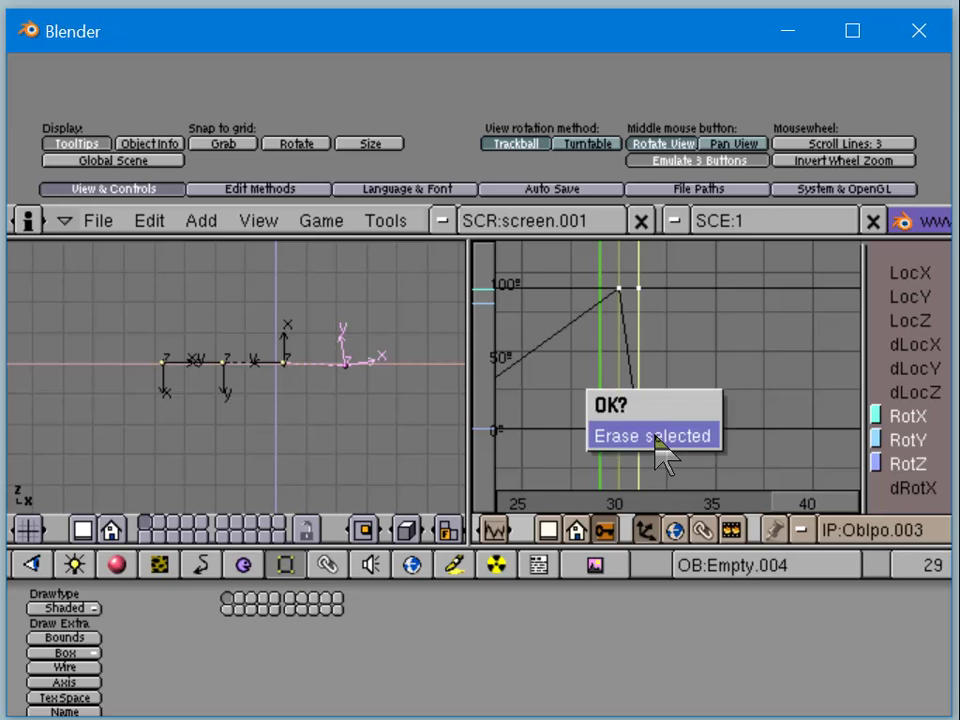
Erase the stray key near frame 30 from Empty.004's rotation curve
{"action": "left_click", "coordinate": [652, 436]}
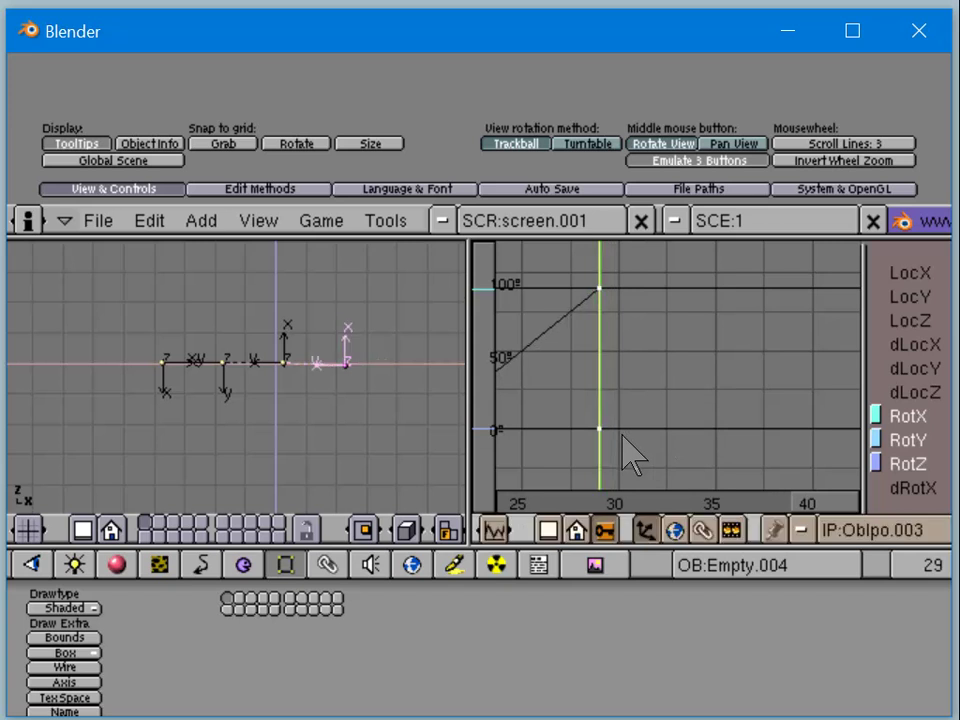
{"action": "mouse_move", "coordinate": [420, 440]}
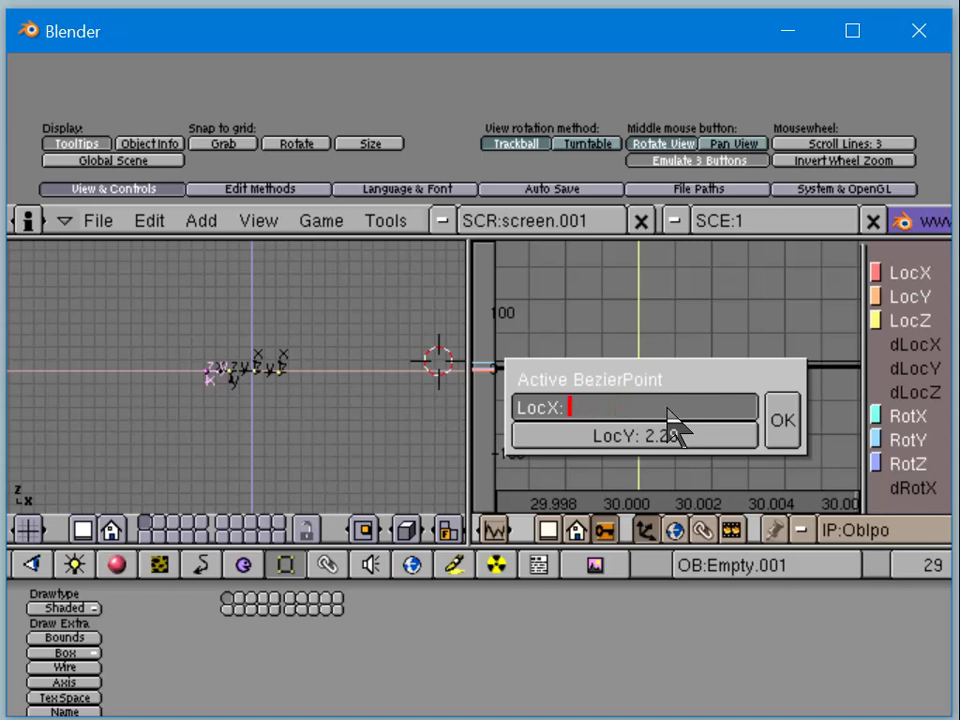
{"action": "mouse_move", "coordinate": [624, 476]}
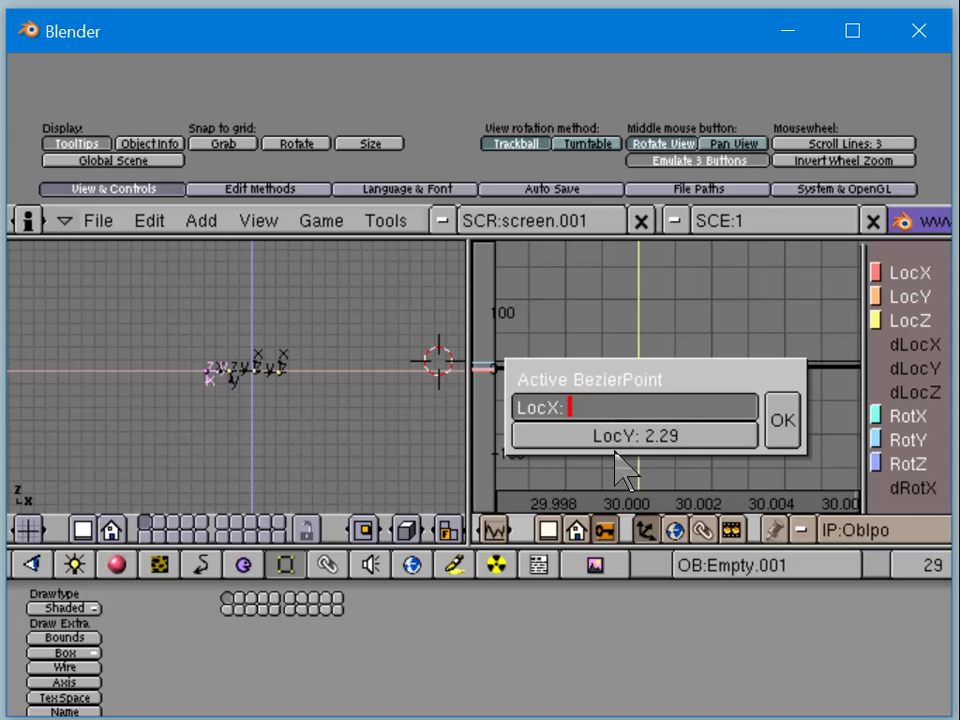
Set the Empty.001 curve point's LocX to 29 and apply it, giving value 2.29
{"action": "type", "text": "29.00"}
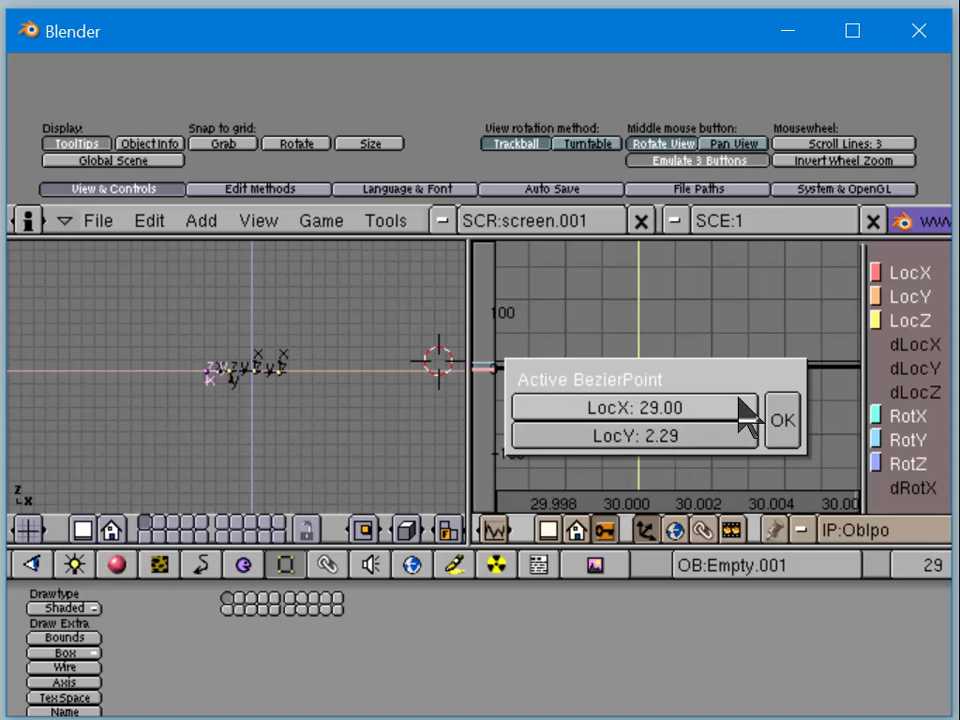
{"action": "left_click", "coordinate": [782, 420]}
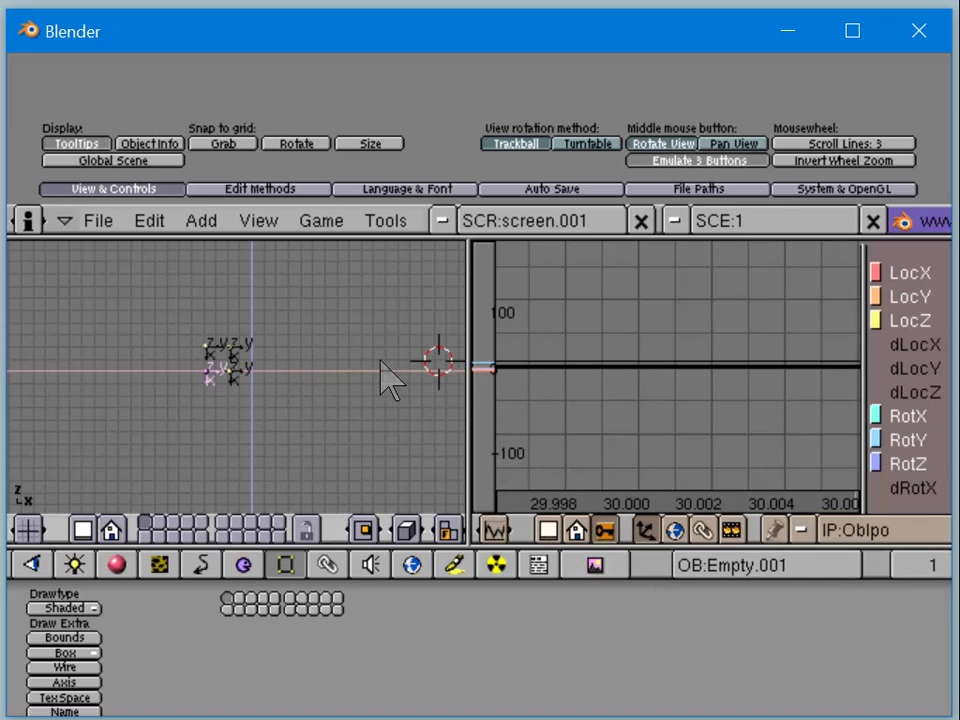
{"action": "mouse_move", "coordinate": [370, 370]}
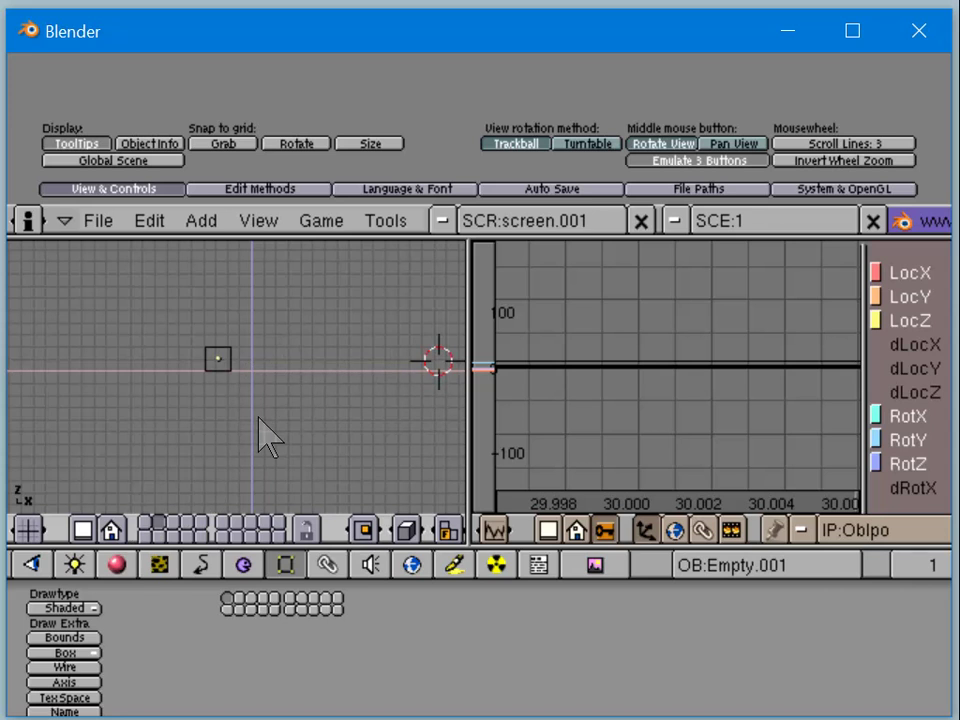
{"action": "mouse_move", "coordinate": [200, 400]}
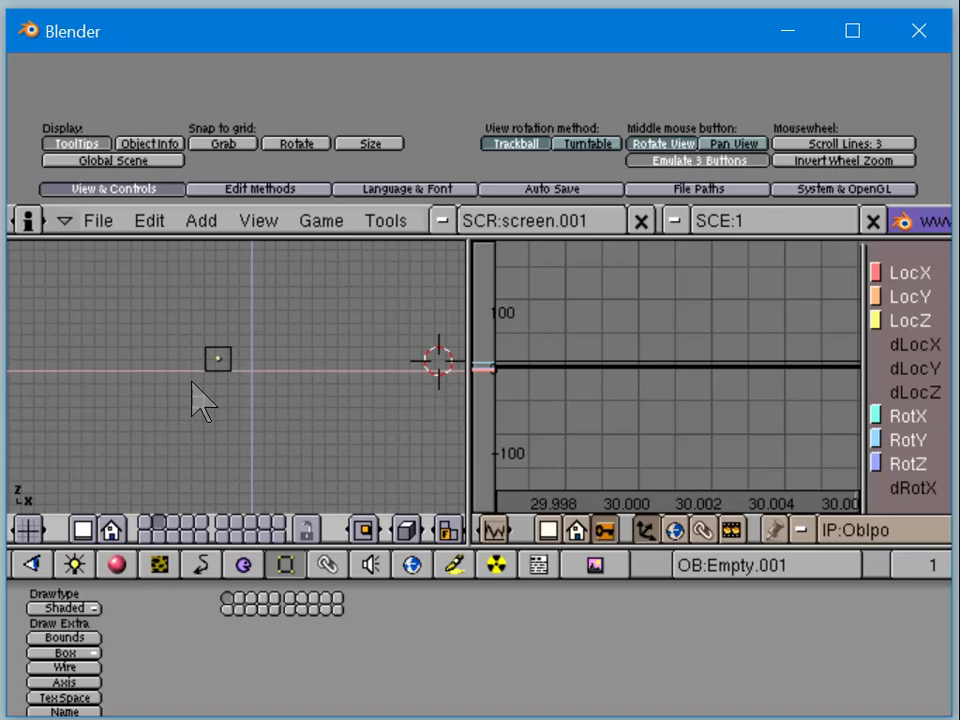
{"action": "mouse_move", "coordinate": [200, 410]}
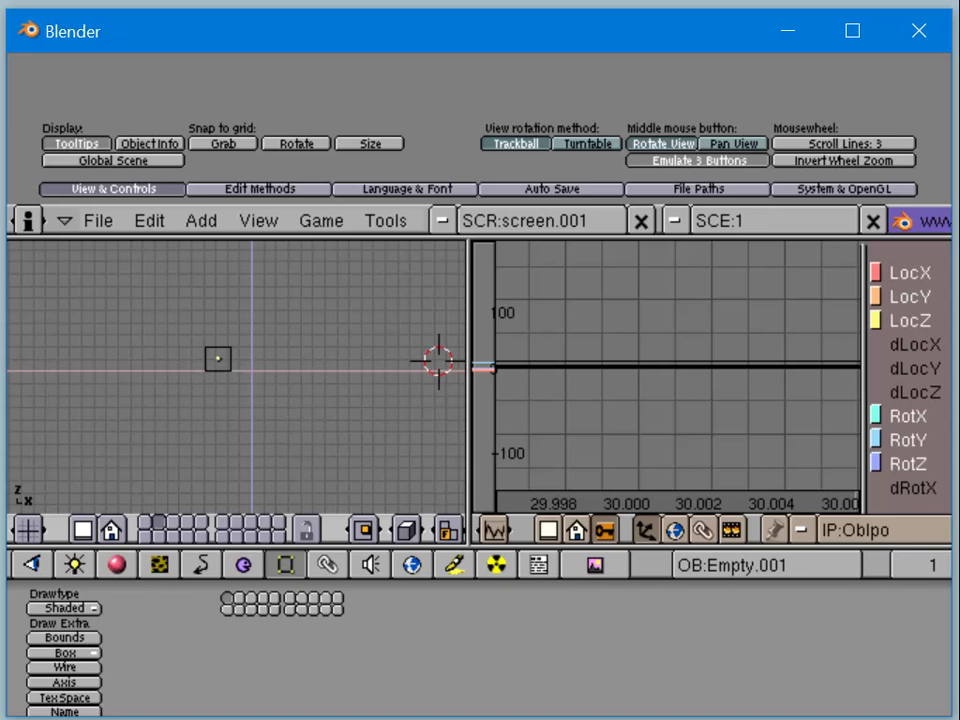